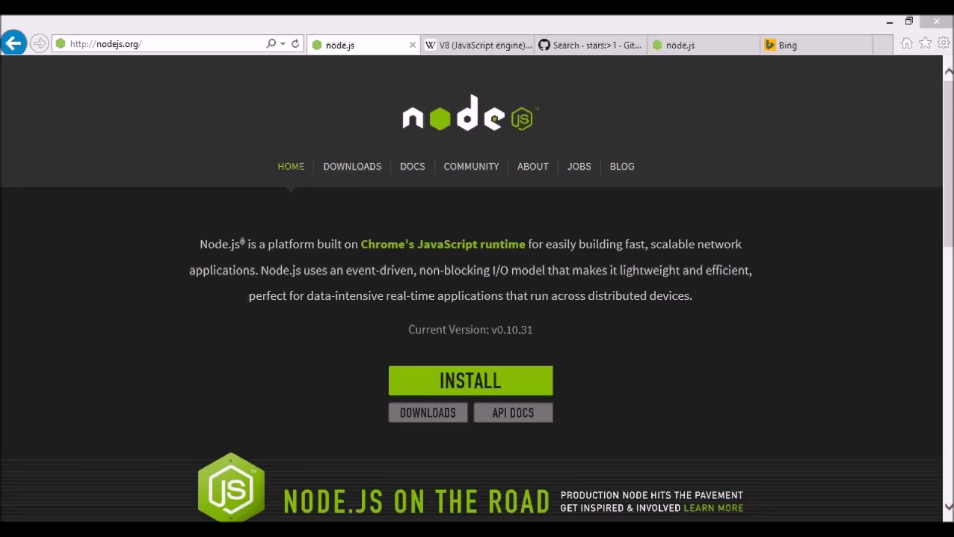
mouse_move(826, 174)
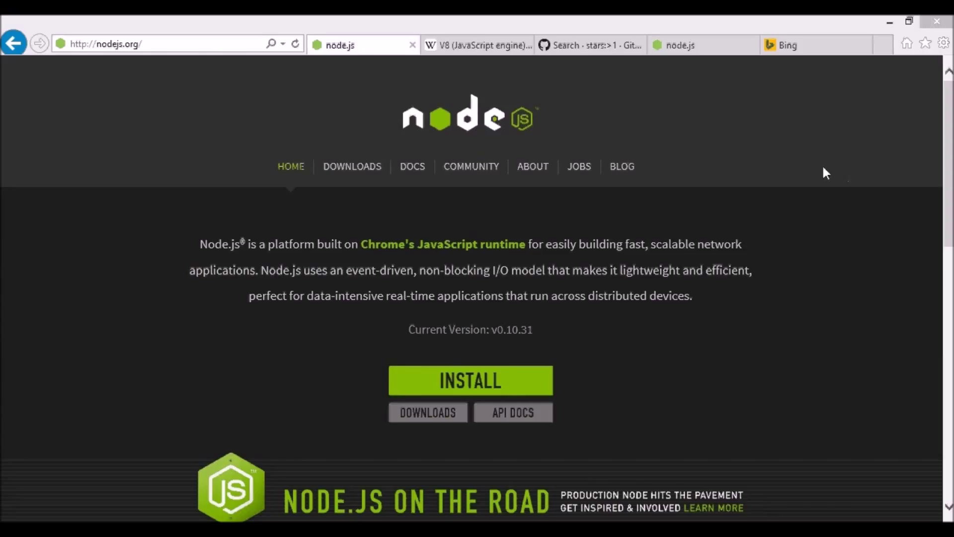
mouse_move(827, 184)
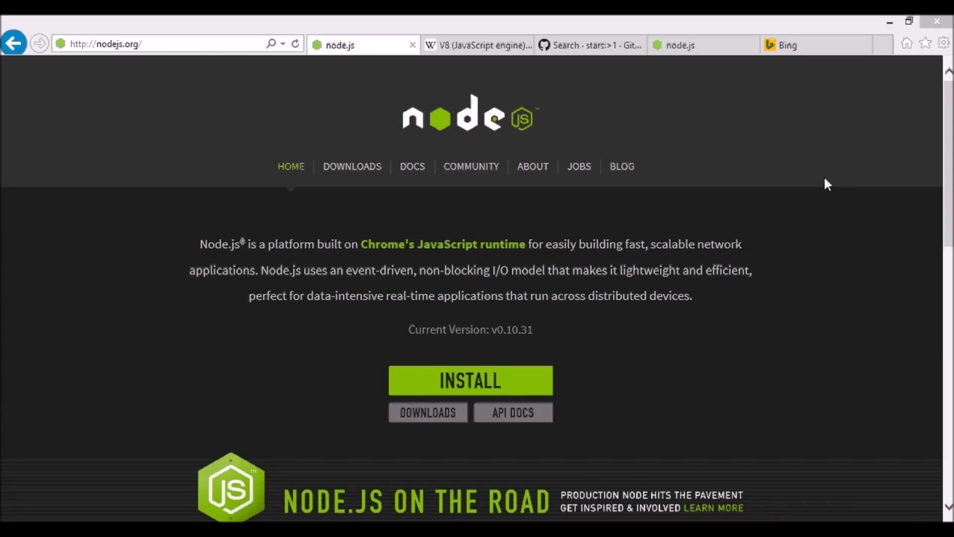
- Show the 'V8 (JavaScript engine)' Wikipedia article in Internet Explorer
click(478, 44)
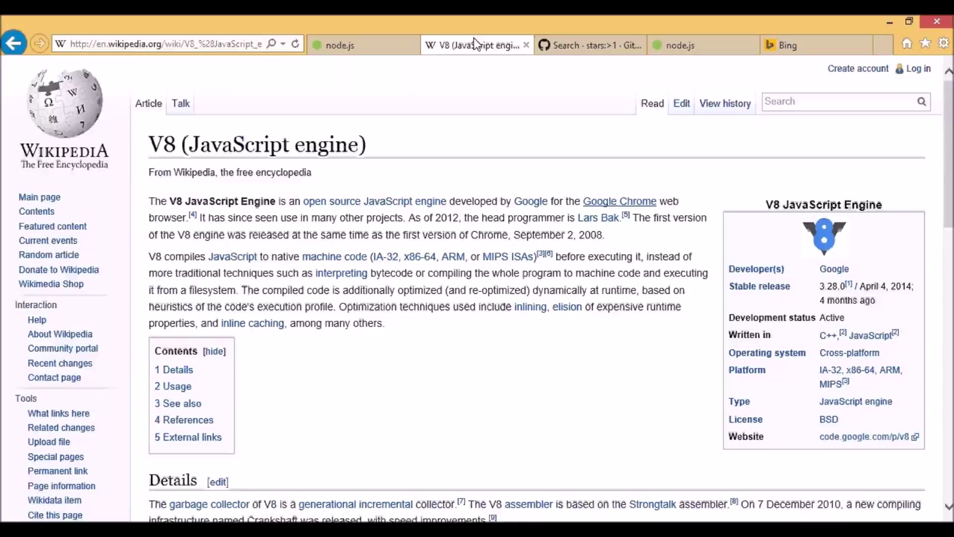
mouse_move(498, 160)
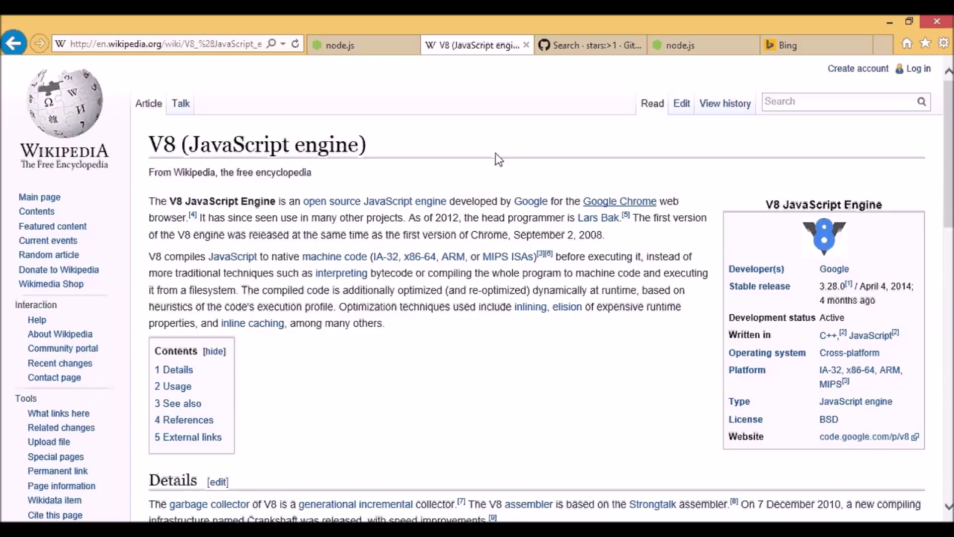
- Go via the Node.js tab to the GitHub 'stars:>1' search sorted by most stars
click(363, 44)
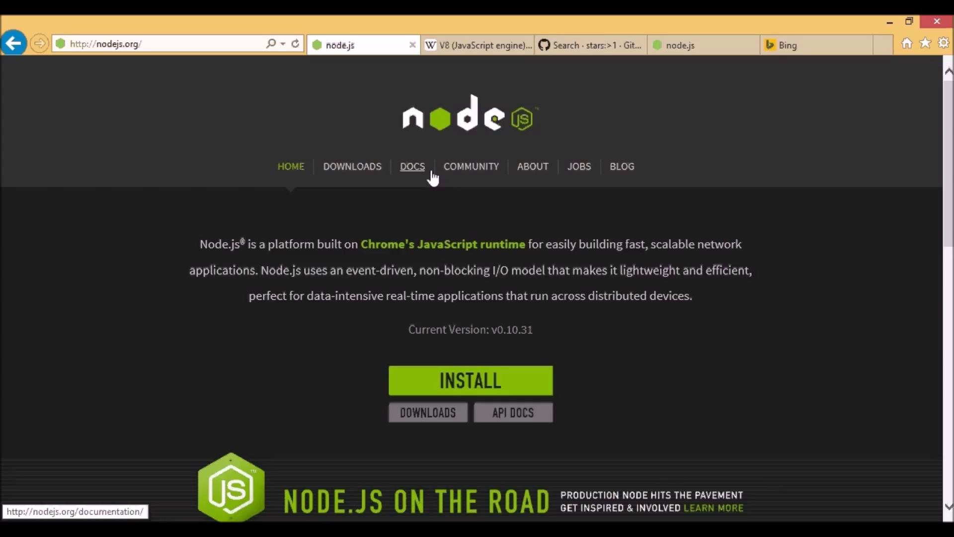
mouse_move(355, 217)
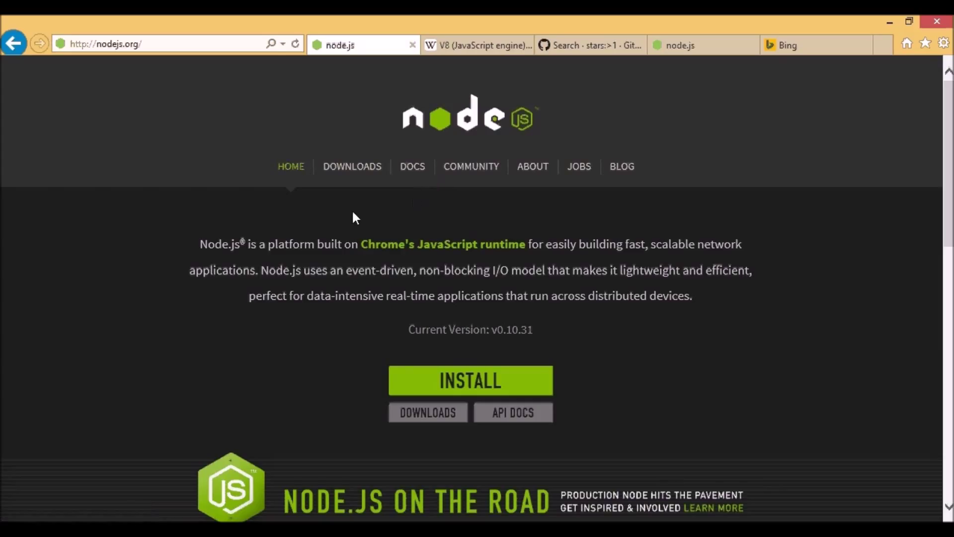
click(584, 44)
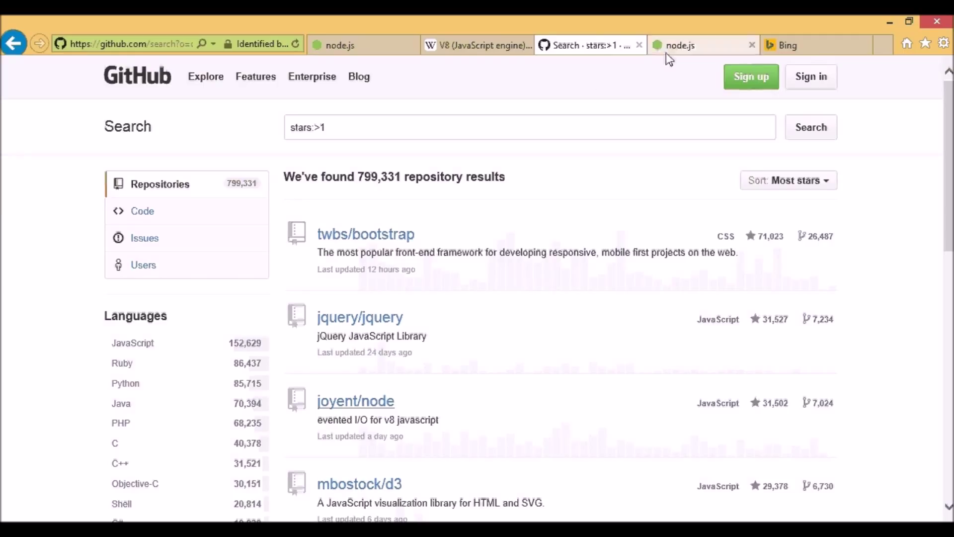
- Scroll through the nodejs.org/industry testimonials, then return to the Node.js home page
click(682, 44)
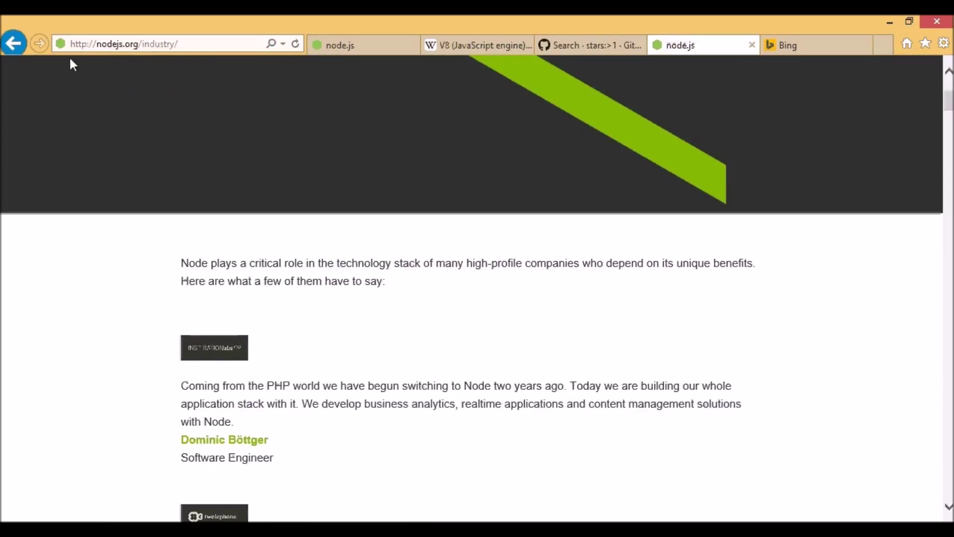
mouse_move(66, 83)
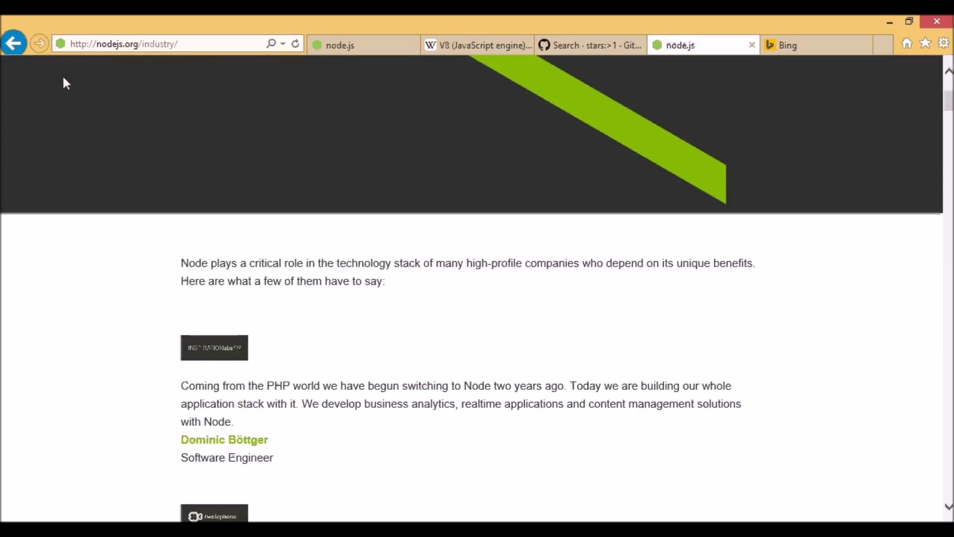
click(122, 43)
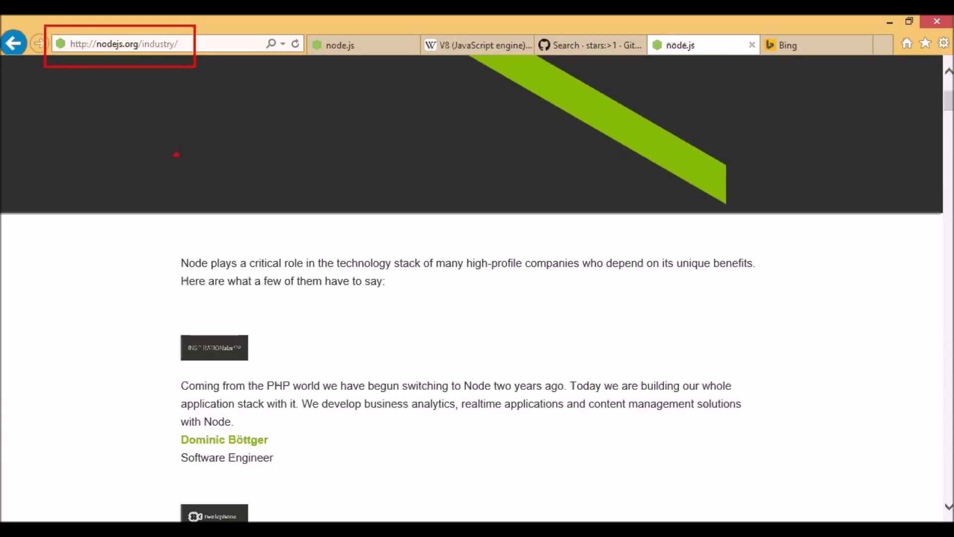
scroll(down, 3)
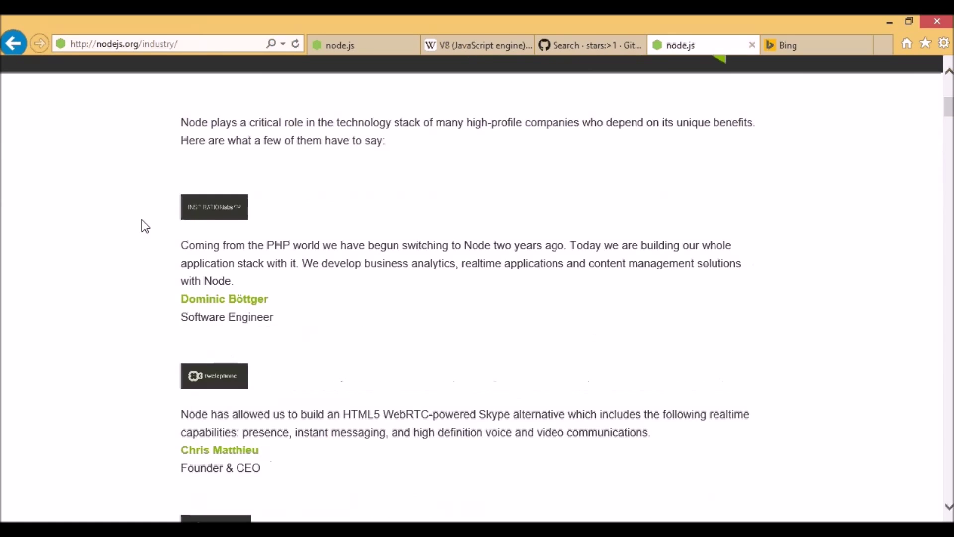
scroll(down, 3)
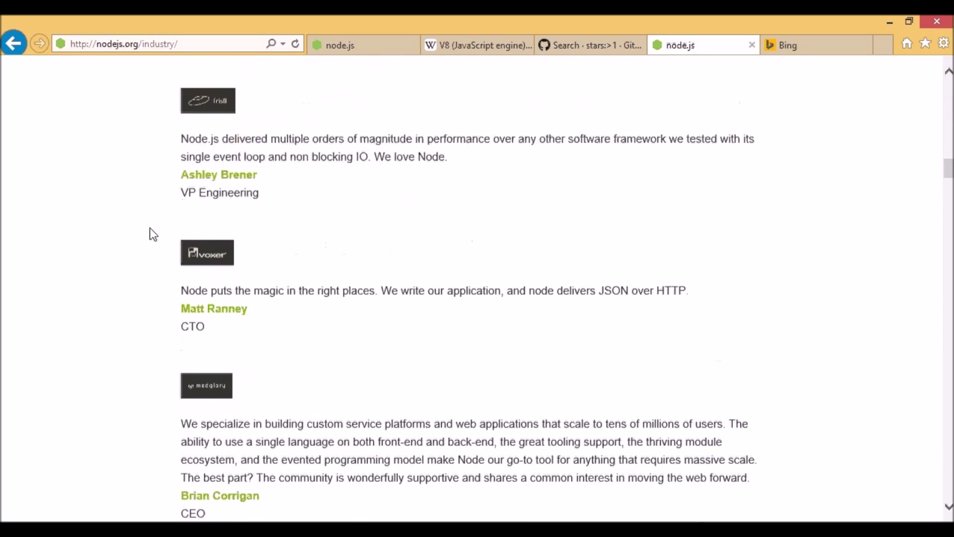
scroll(down, 3)
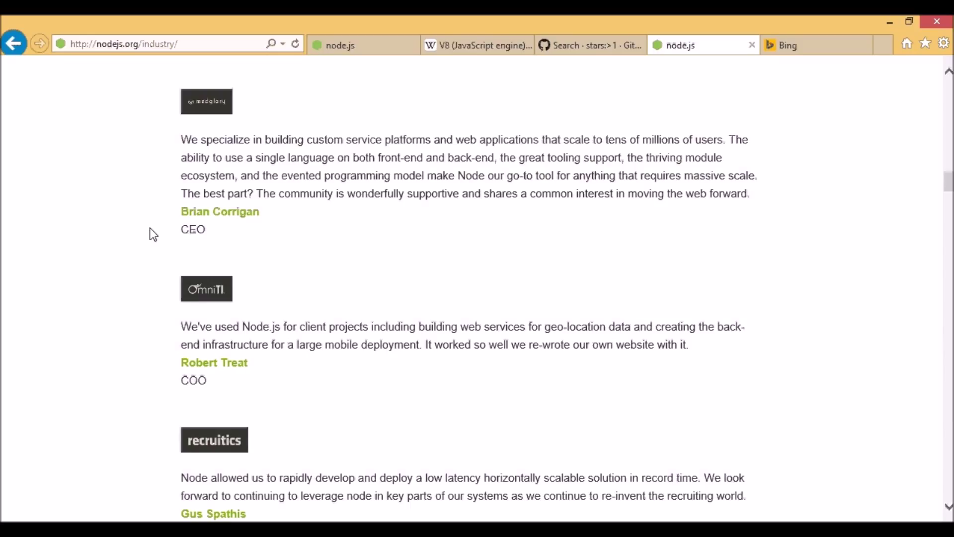
mouse_move(298, 134)
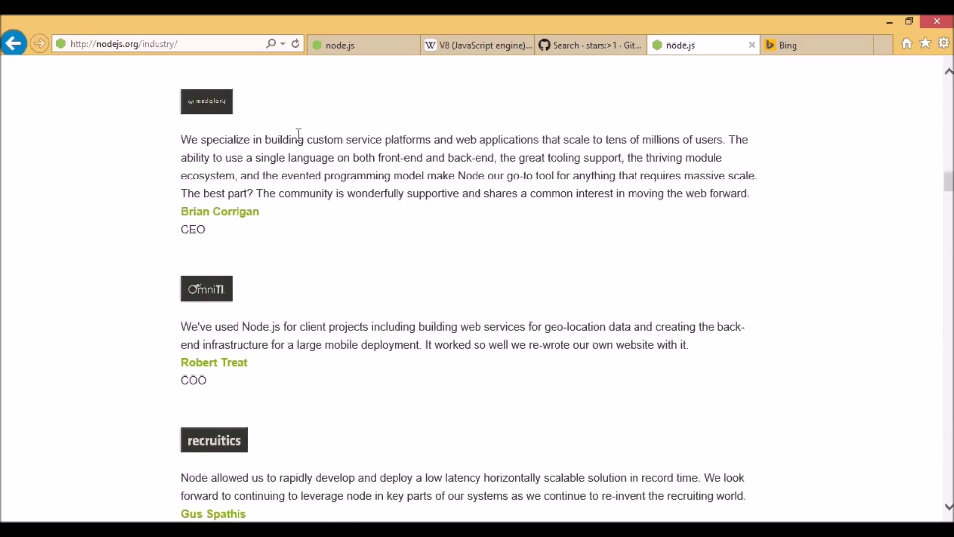
click(339, 44)
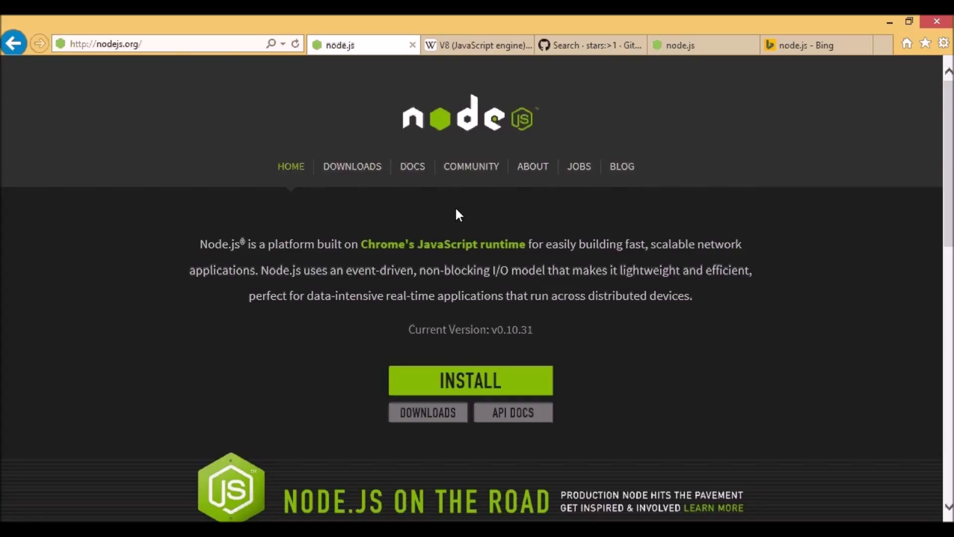
mouse_move(426, 266)
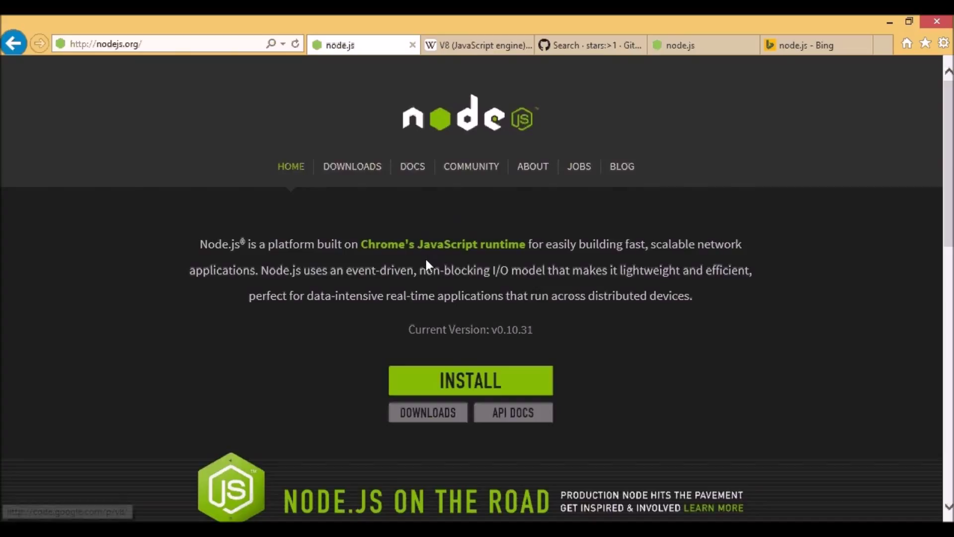
mouse_move(393, 277)
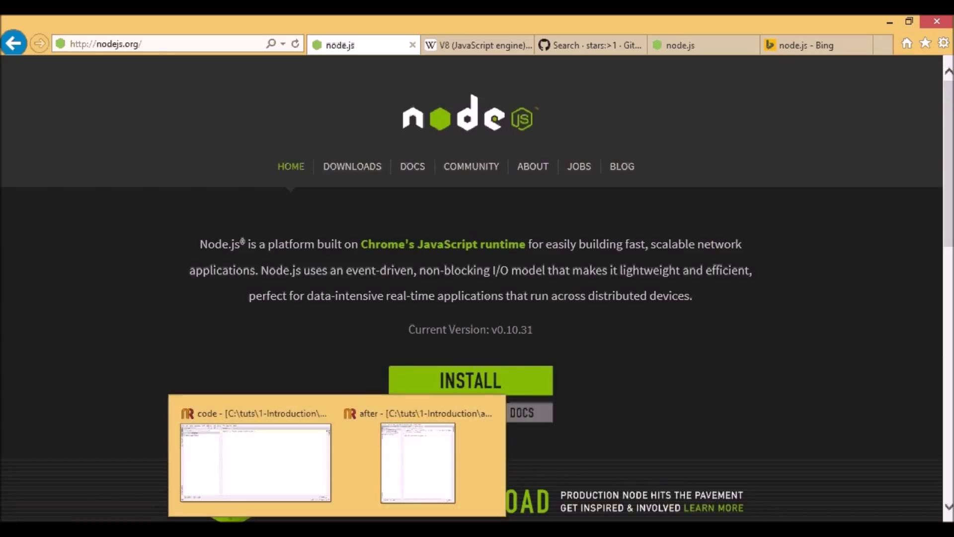
- Bring the RubyMine 'code' project forward, showing contents.txt
click(255, 461)
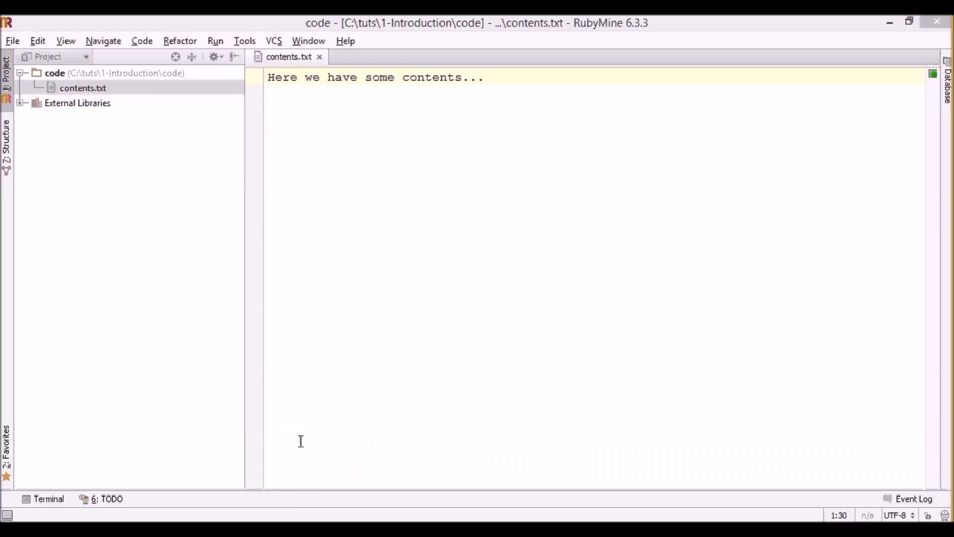
mouse_move(256, 214)
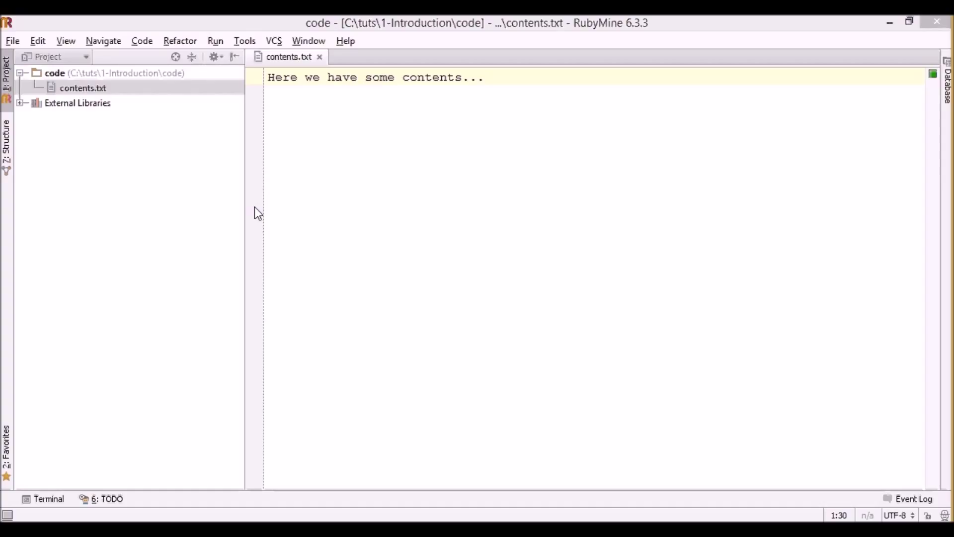
mouse_move(241, 124)
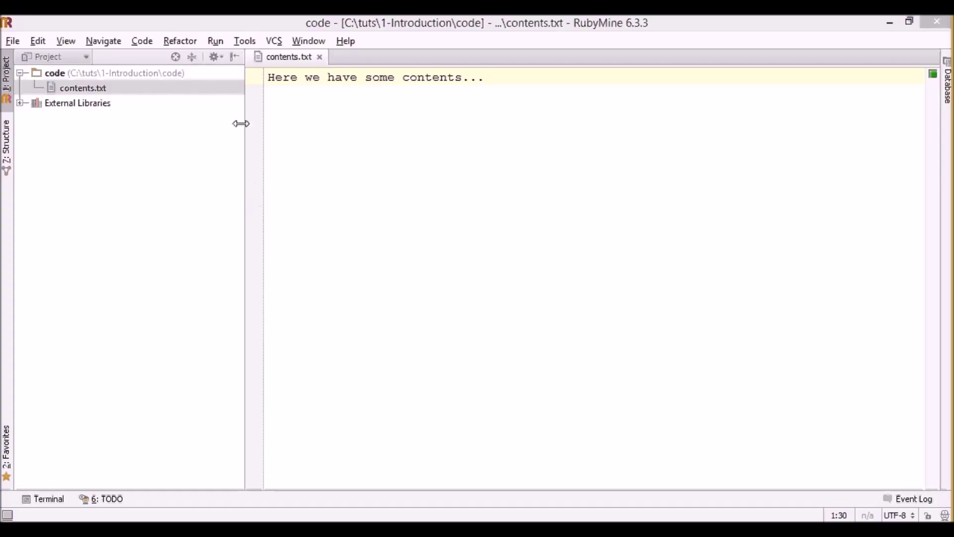
mouse_move(290, 57)
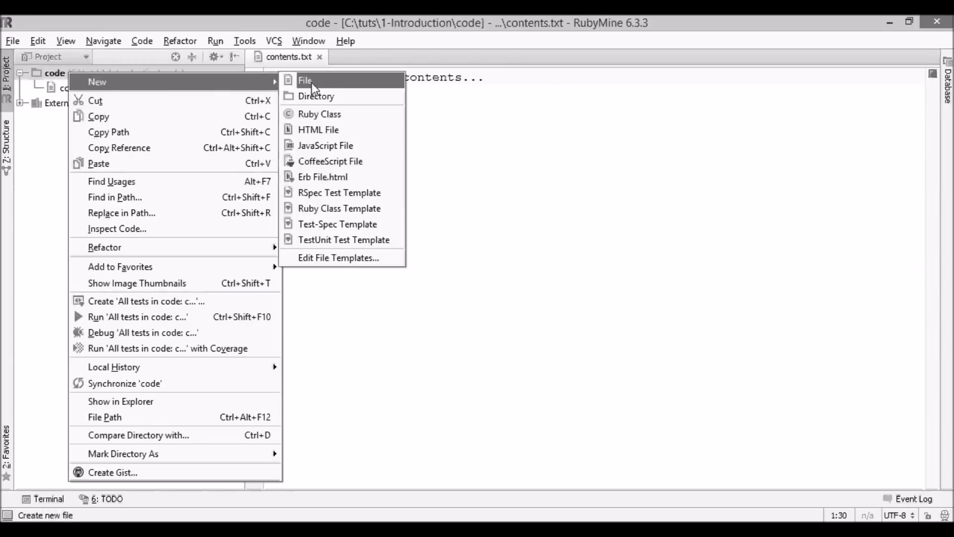
- Create a new file named blocking_read.rb in the code folder
click(304, 80)
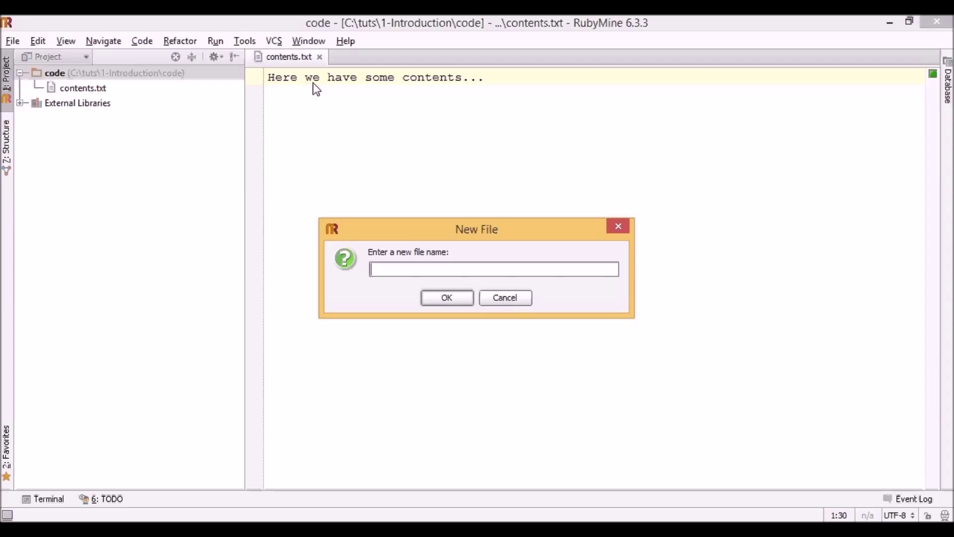
text(blockin)
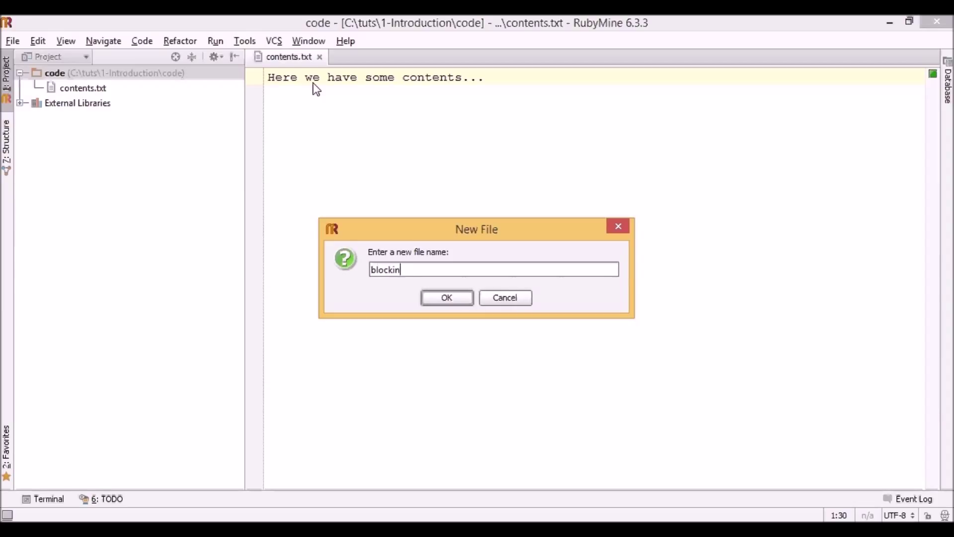
text(g_read.r)
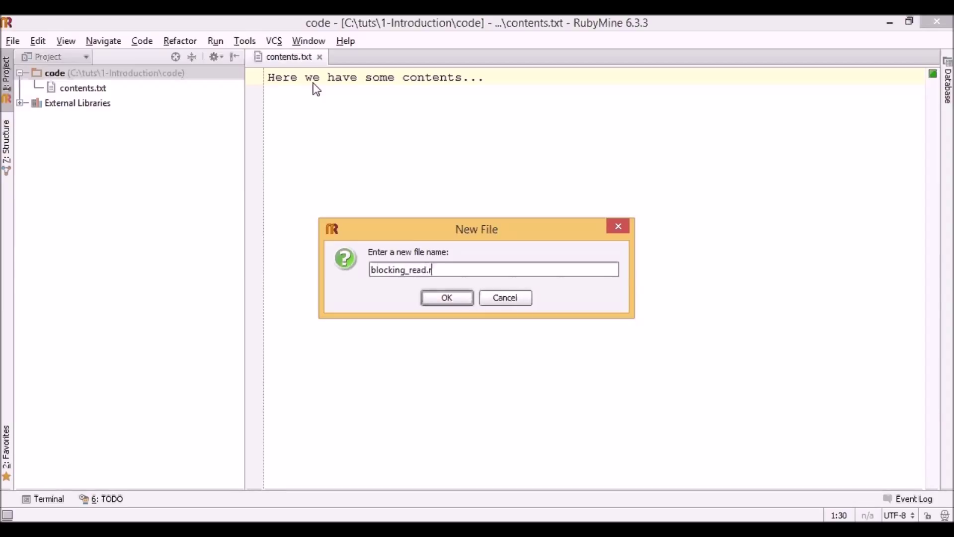
click(447, 298)
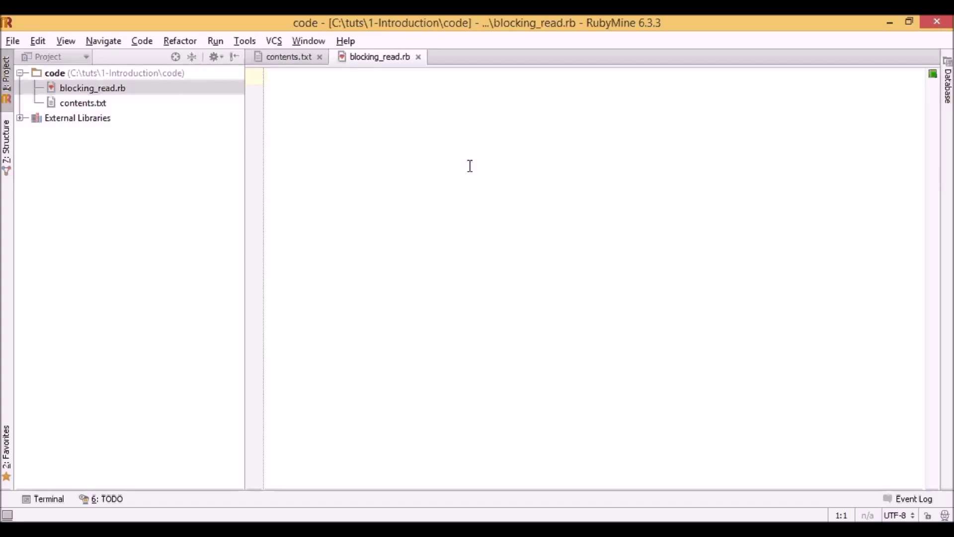
- Write code reading contents.txt, then 'puts text' and puts 'End of contents'
text(text = File.read('contents.txt)
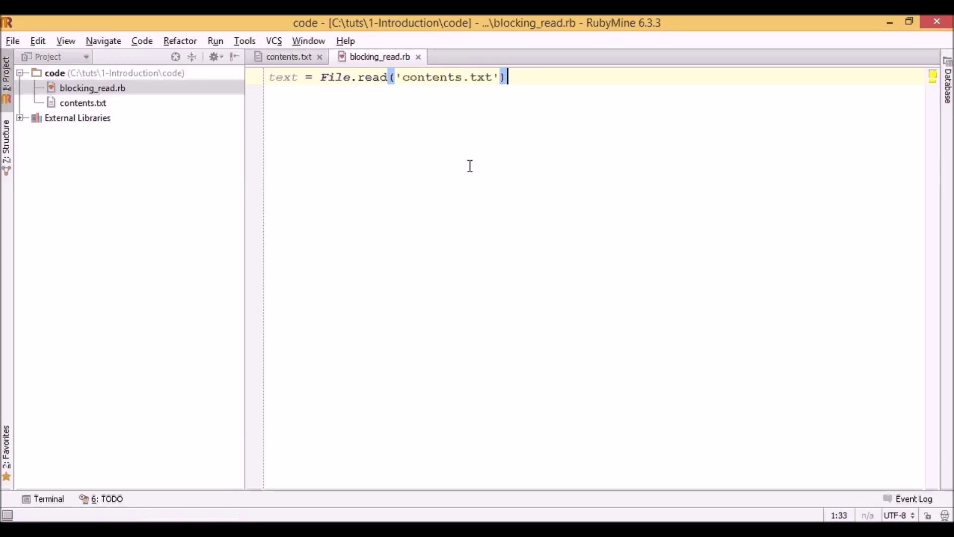
text(puts)
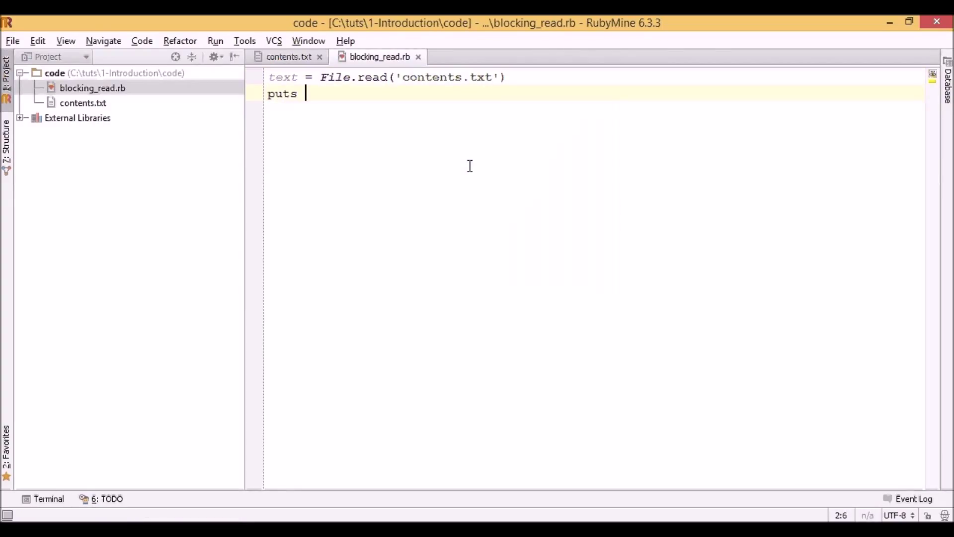
text(text)
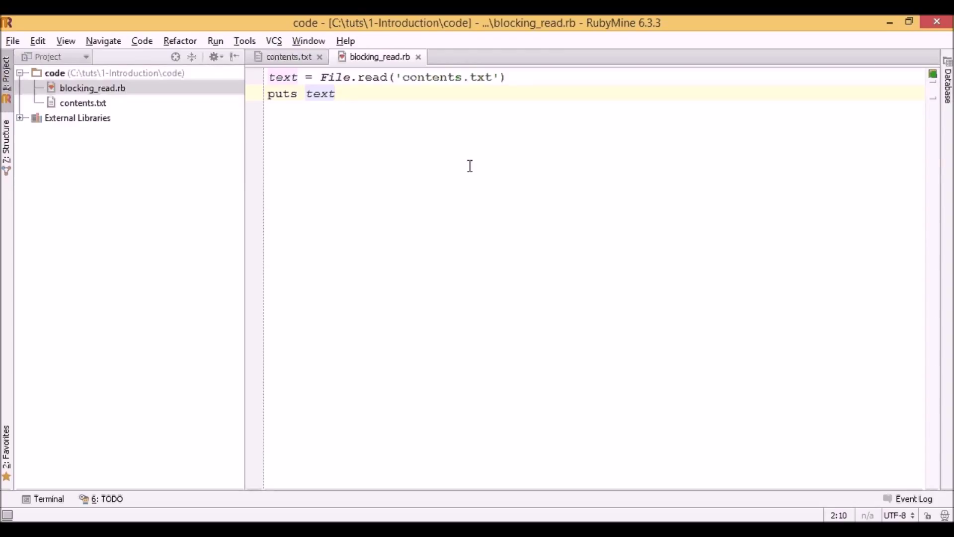
key(Return)
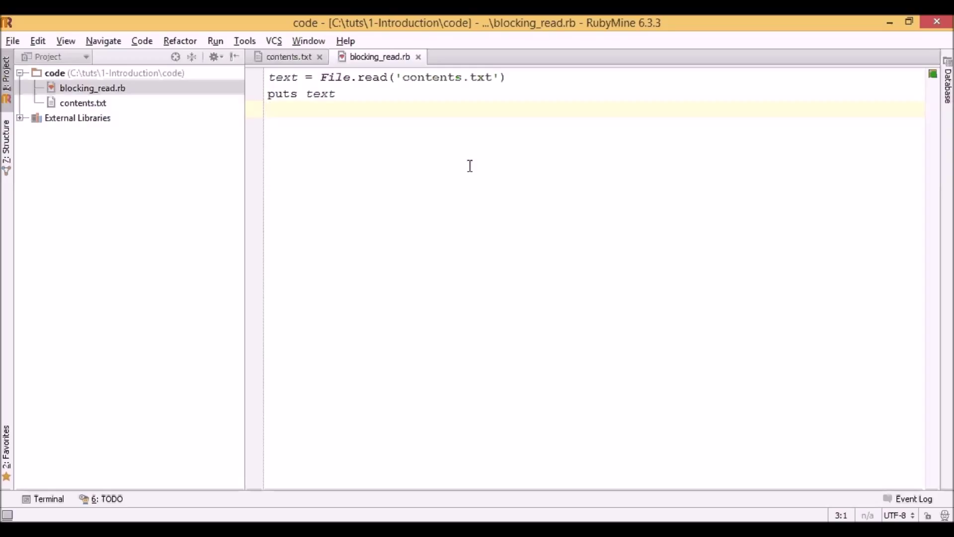
text(puts 'E')
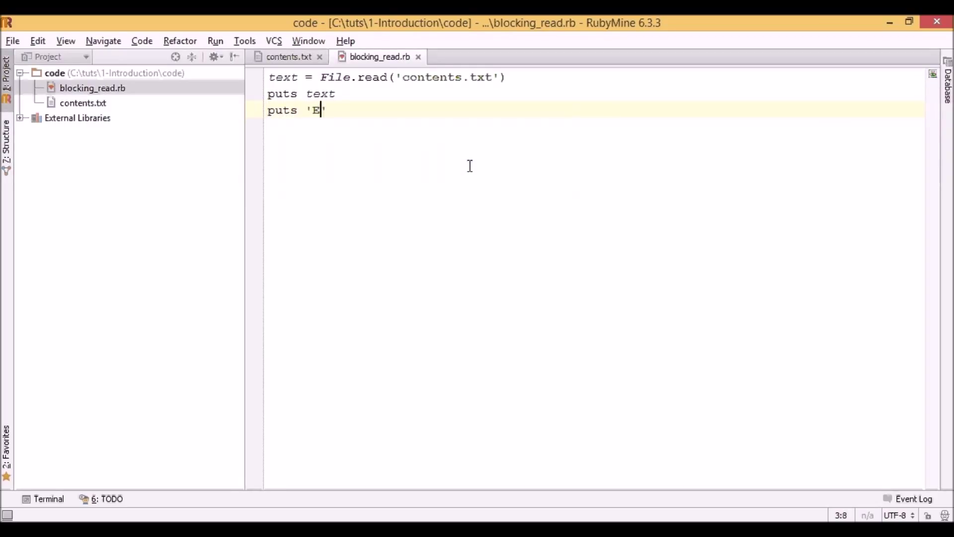
text(nd of contents)
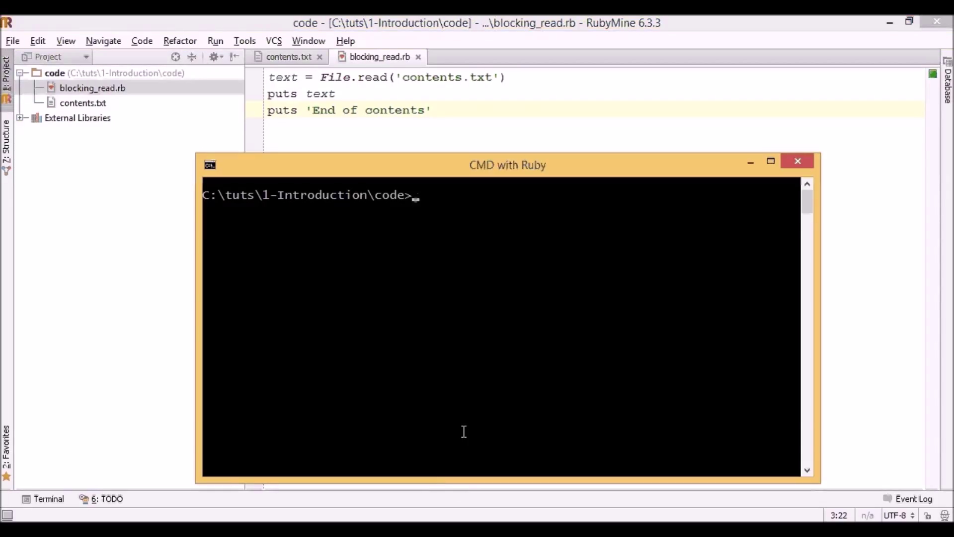
- Run 'ruby blocking_read.rb' in the CMD with Ruby prompt
text(ruby blocking_read.rb)
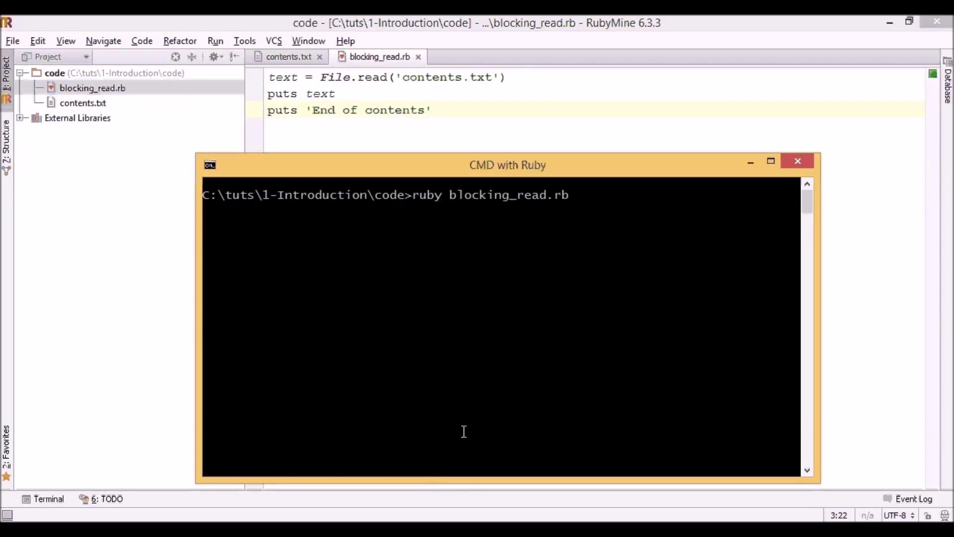
key(Return)
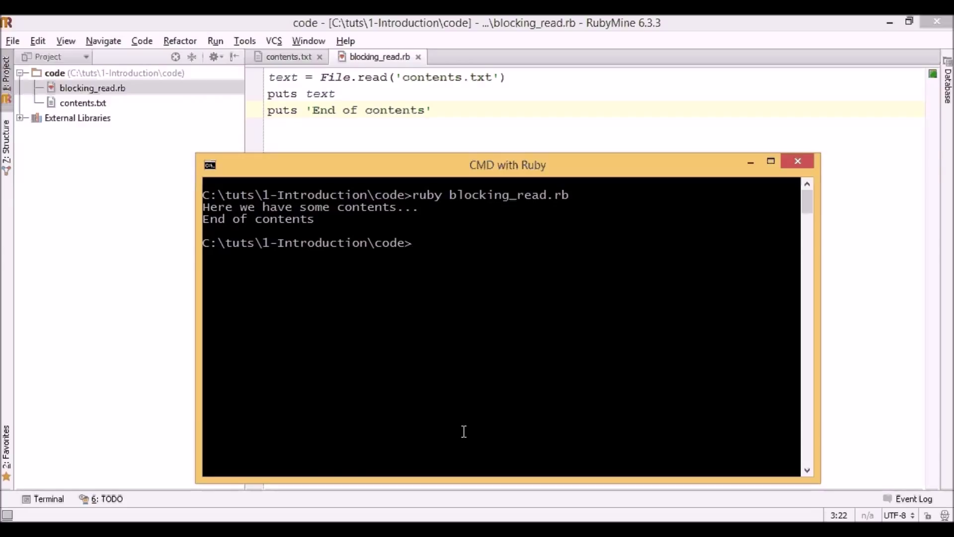
mouse_move(204, 206)
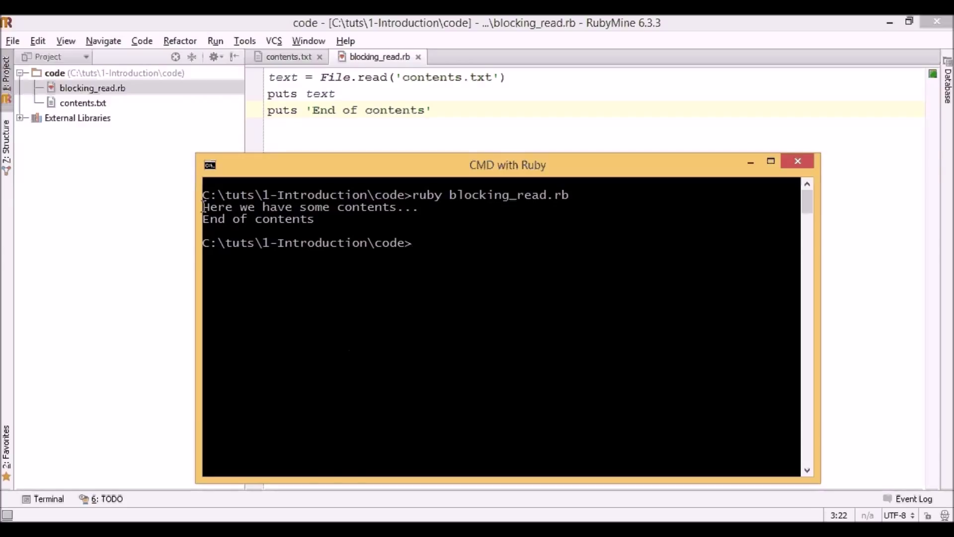
mouse_move(266, 223)
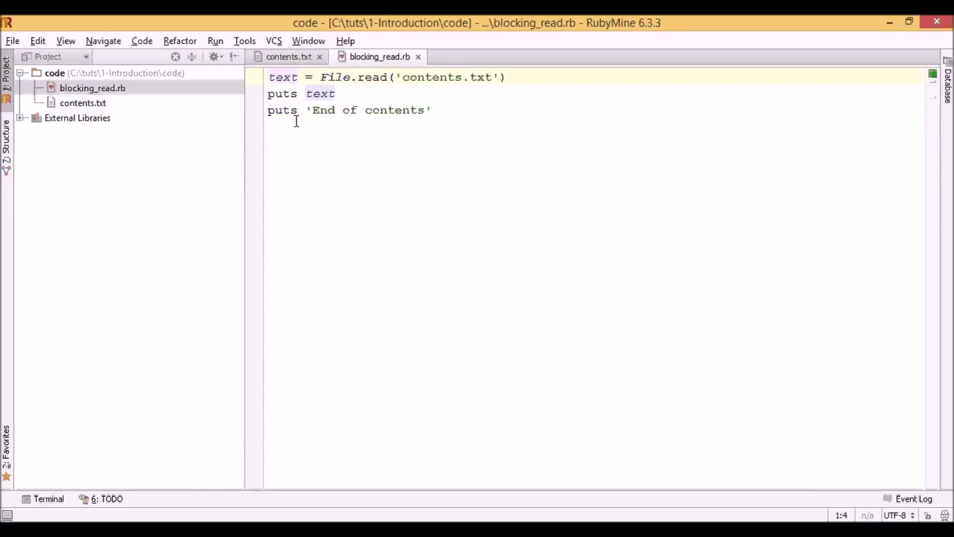
mouse_move(414, 344)
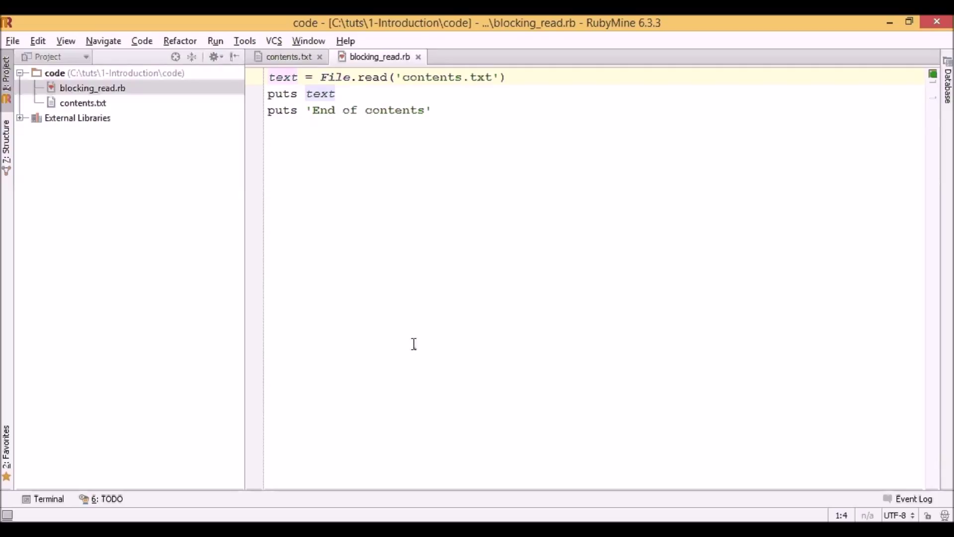
mouse_move(446, 417)
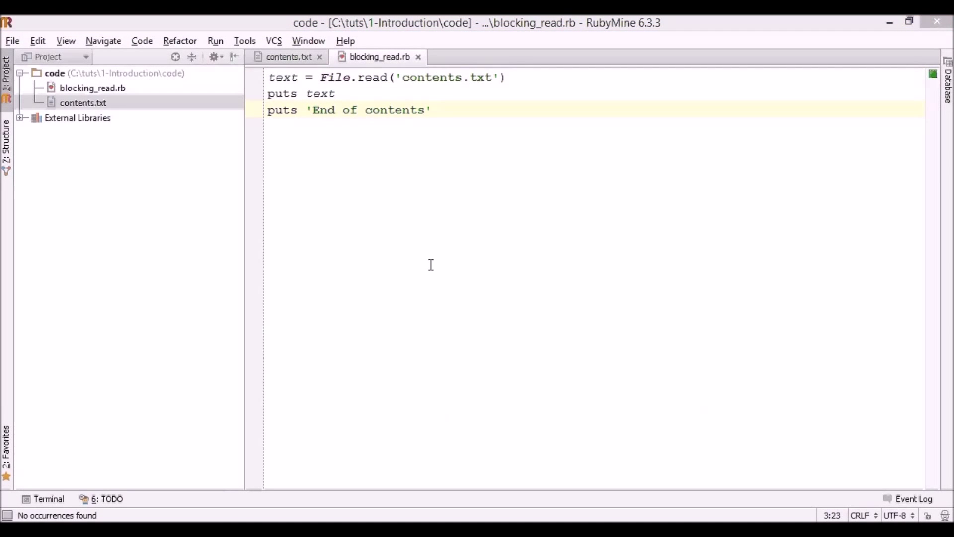
mouse_move(155, 79)
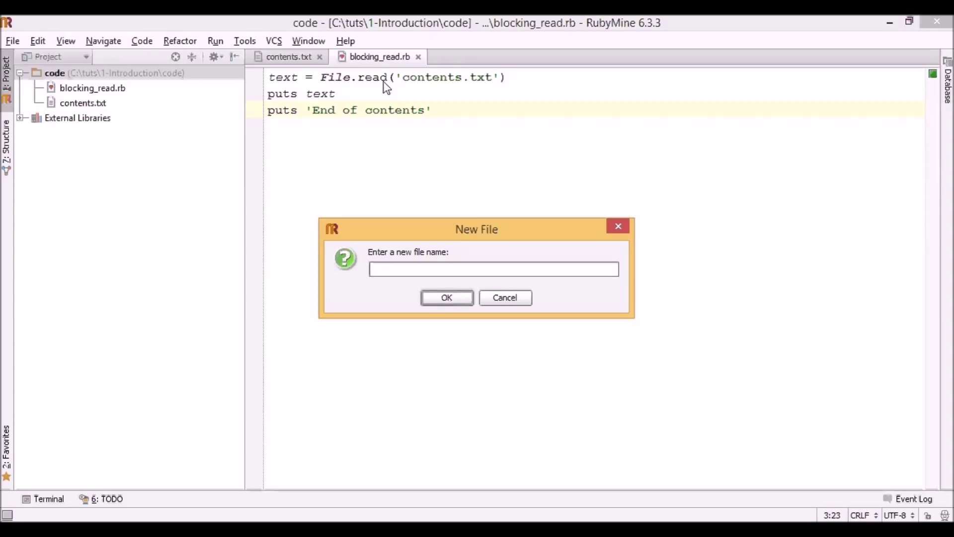
- Name the new file non_blocking_read.js and confirm
text(non)
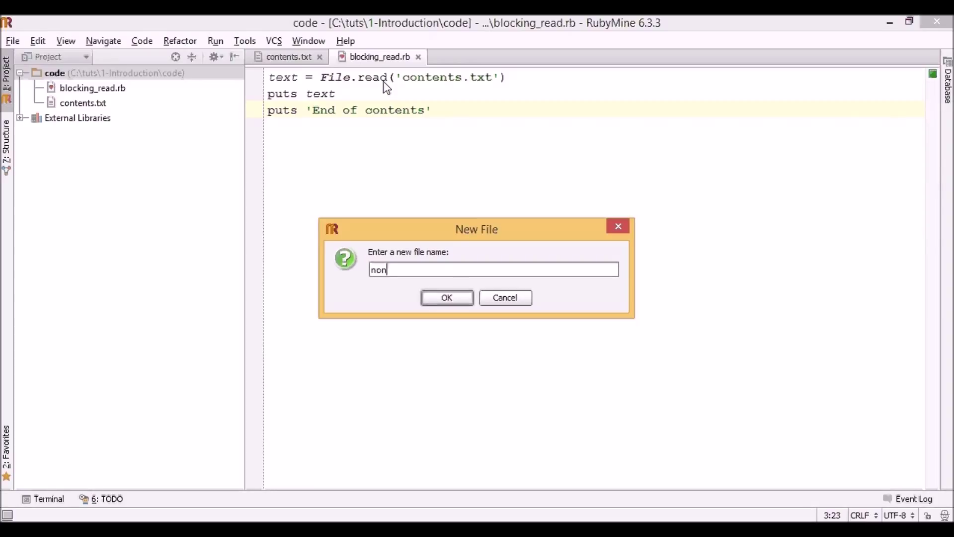
text(_)
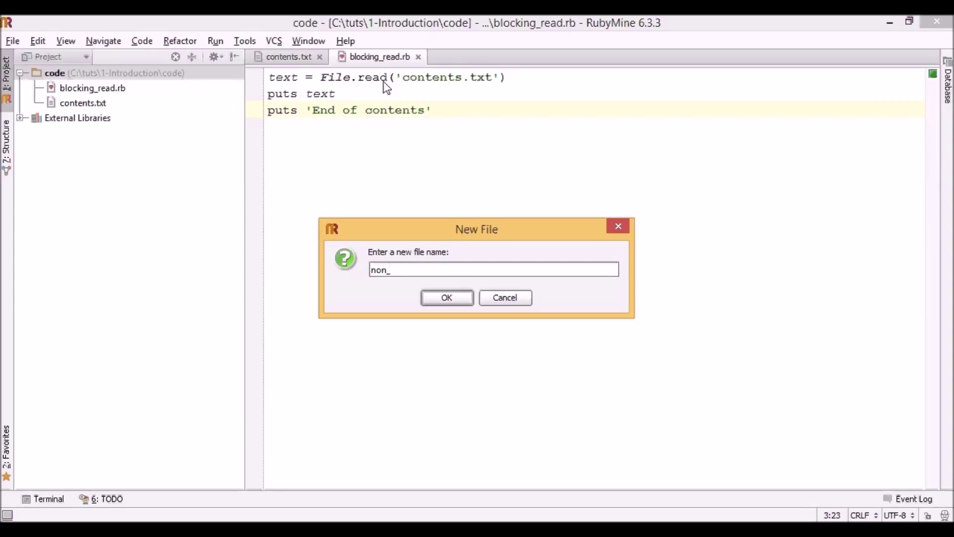
text(blocking_rea)
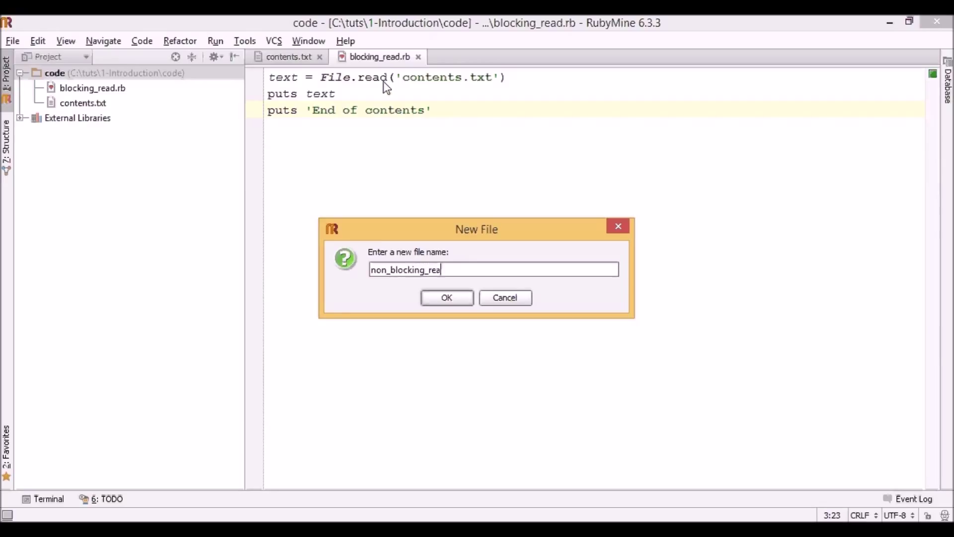
click(446, 298)
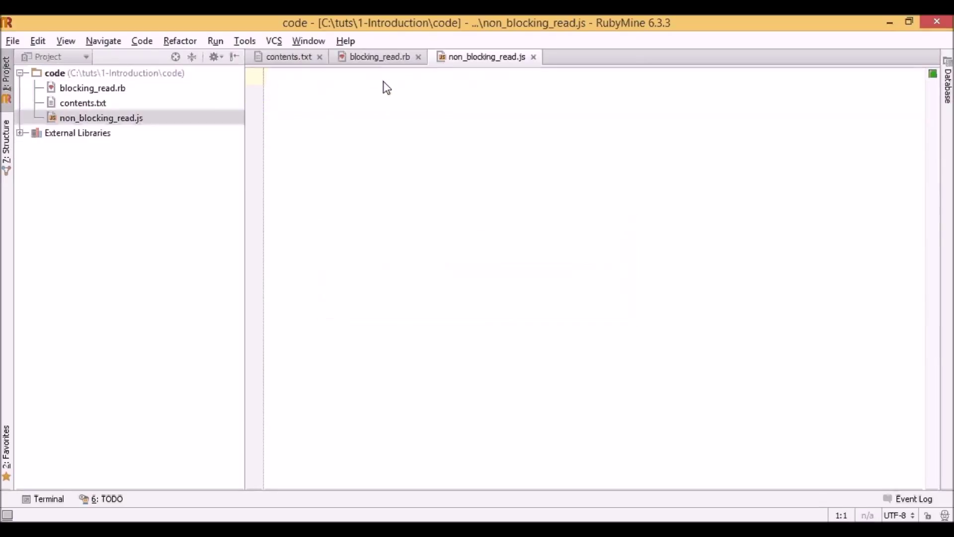
mouse_move(435, 97)
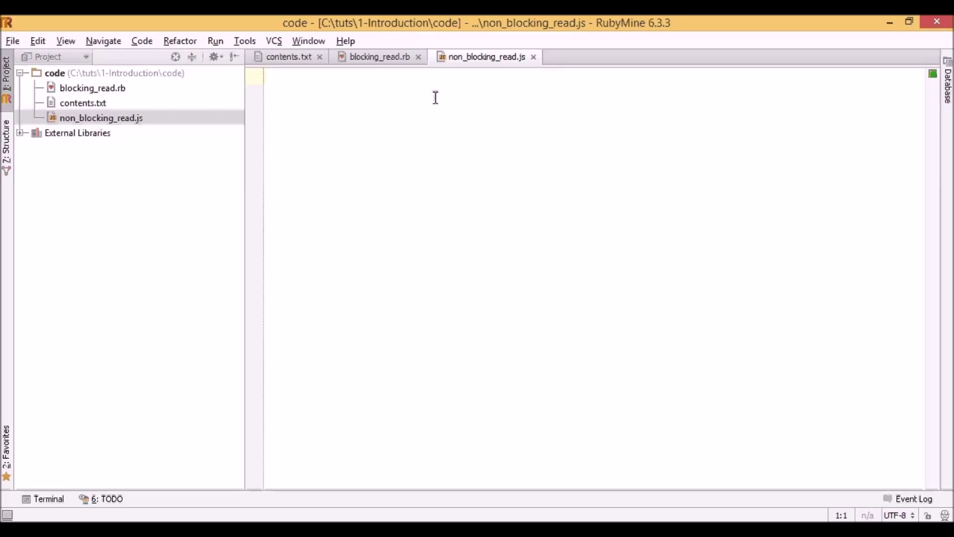
- Add var fs = require('fs') and begin a readFile call on 'contents.txt'
text(var fs = re)
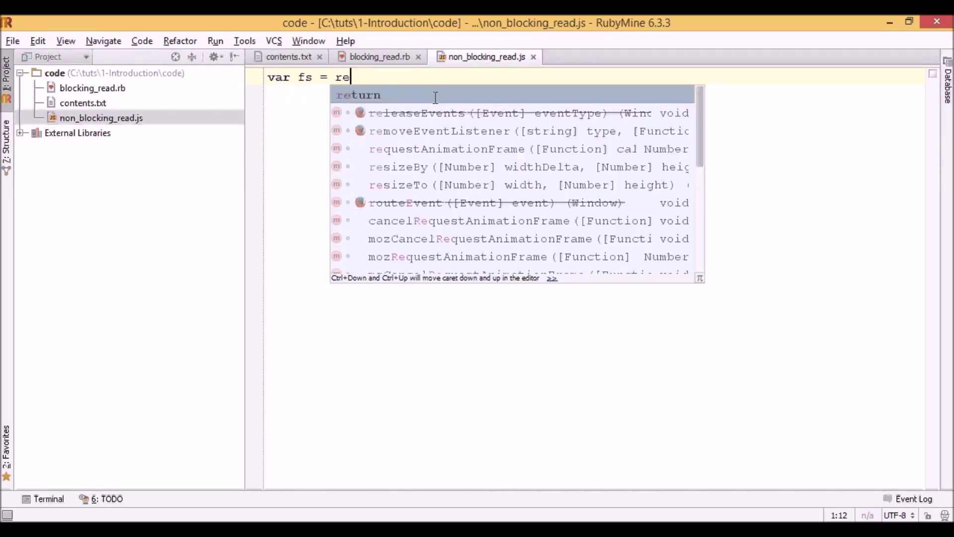
text(quire('fs'))
click(594, 94)
text(fs.)
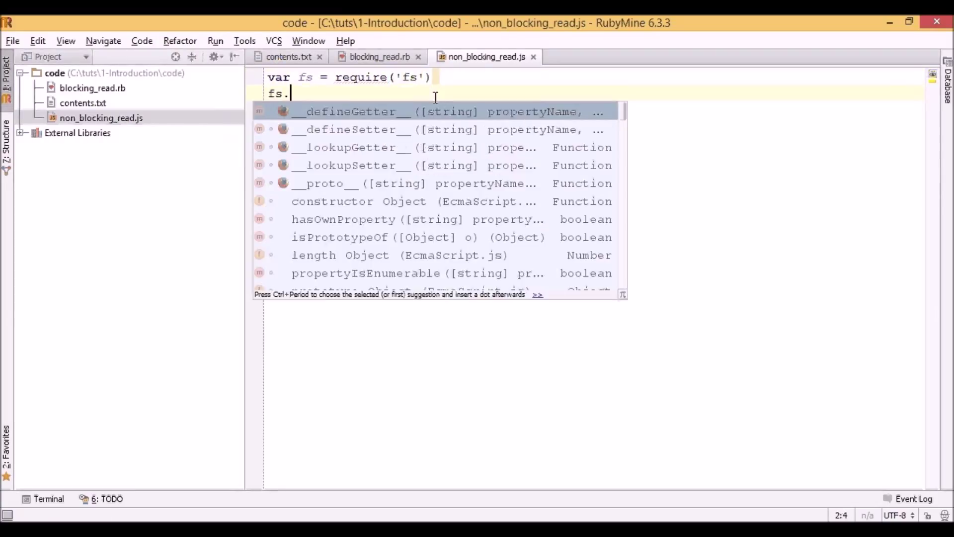
text(readFile()
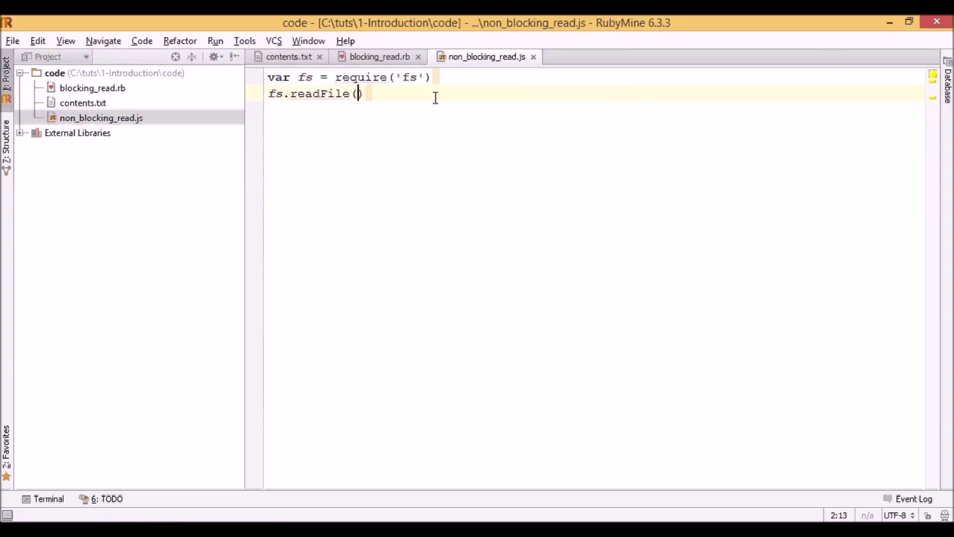
text(')
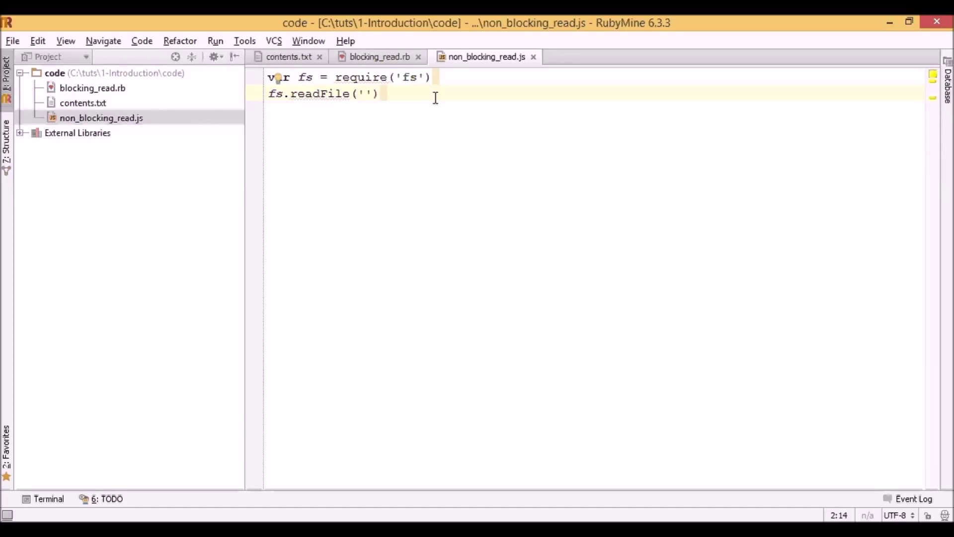
text(con)
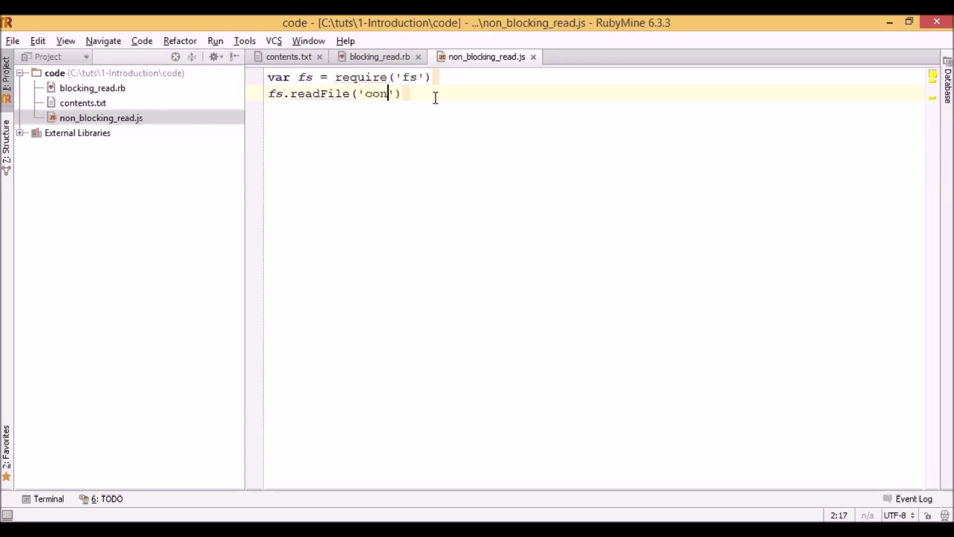
text(te)
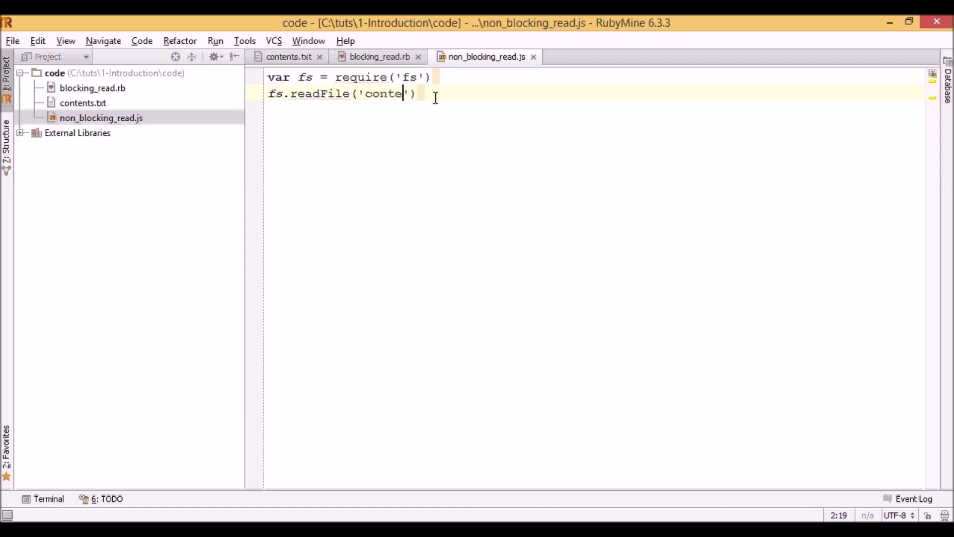
text(nts.txt)
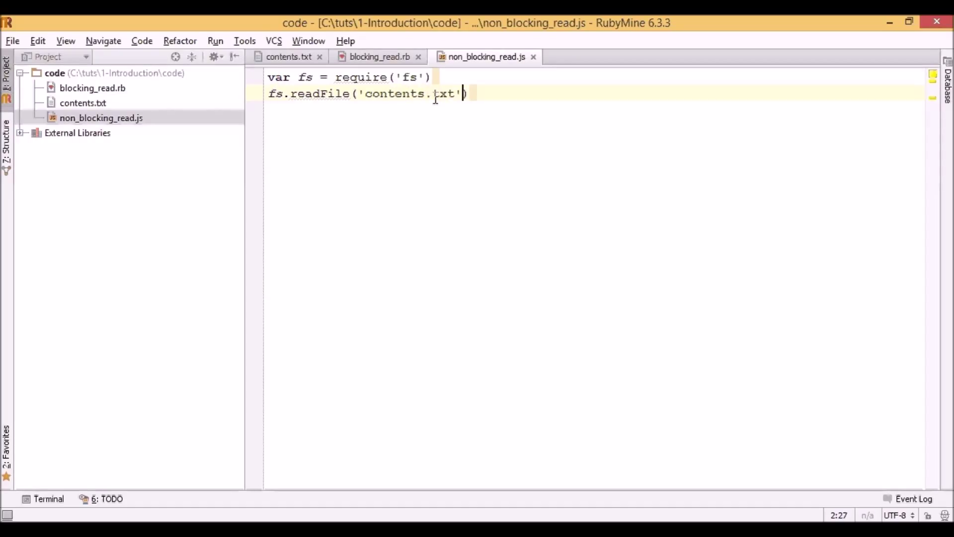
- Pass 'utf8' encoding and an empty function(error, data) {} callback
text(, '')
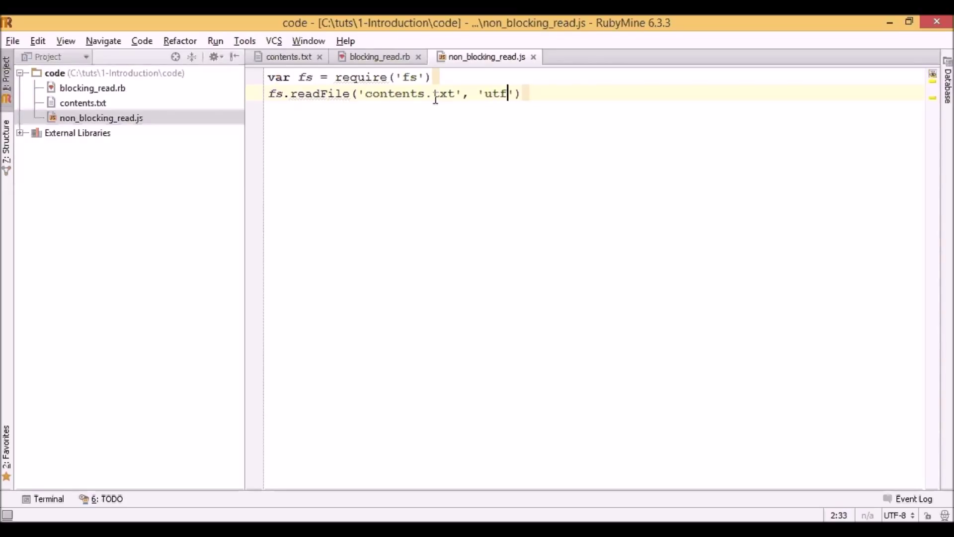
text(8,)
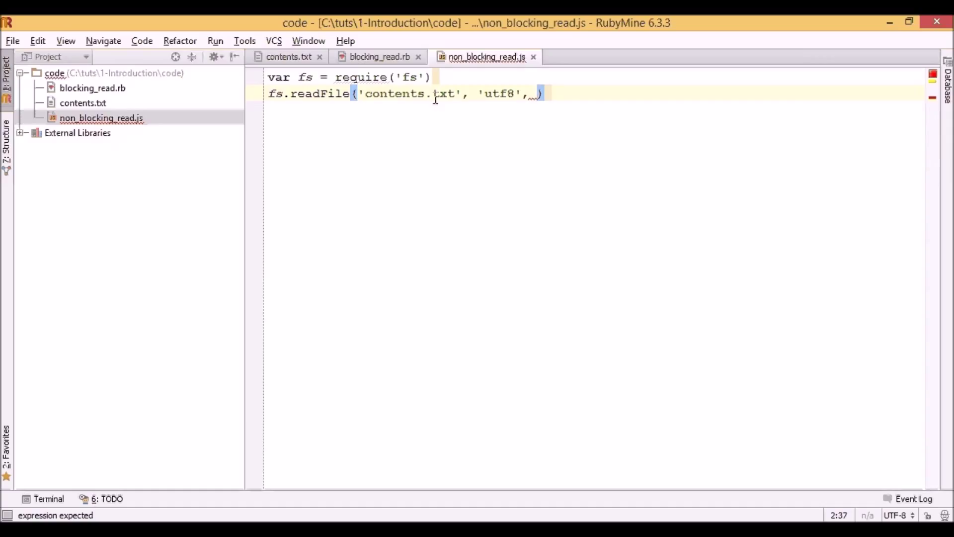
text(function(e)
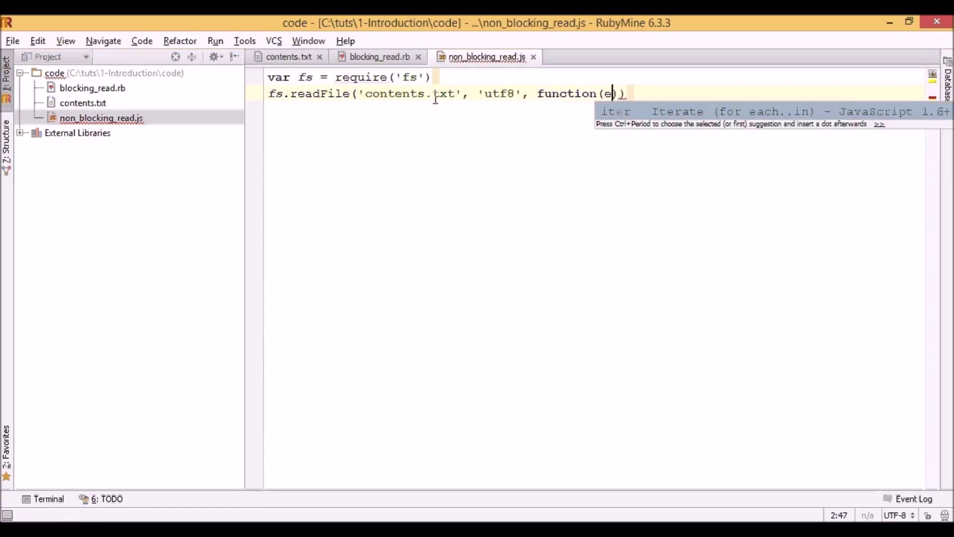
text(rror,)
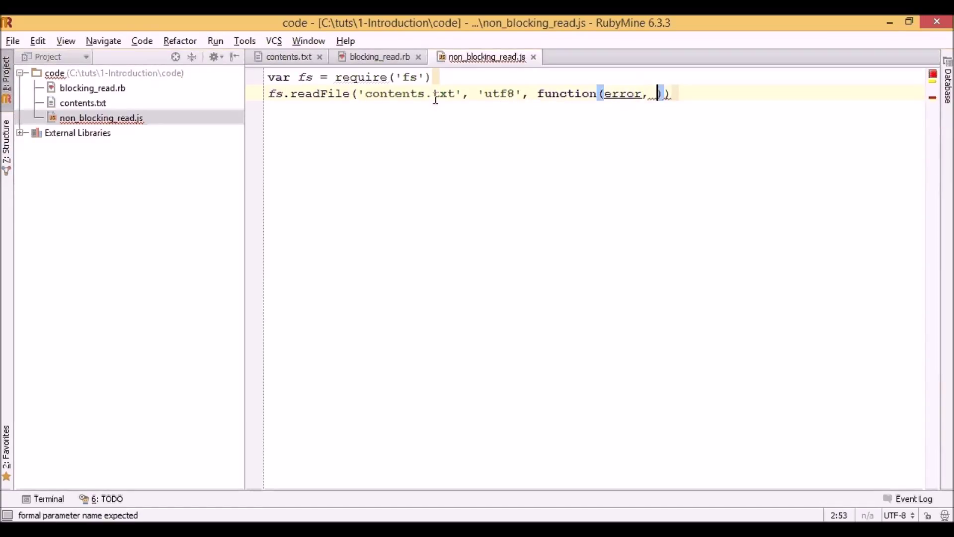
text(data) {}))
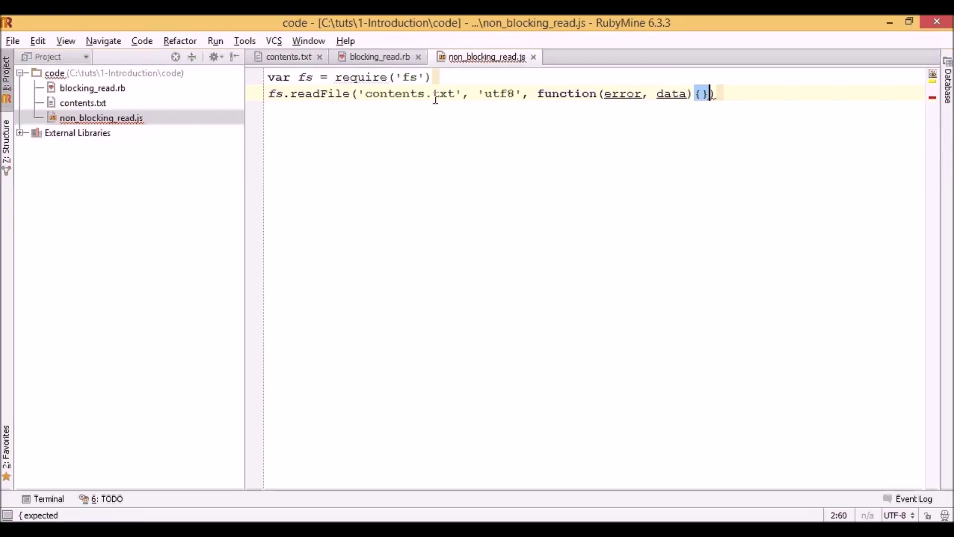
- Split the empty callback braces onto separate lines
key(Enter)
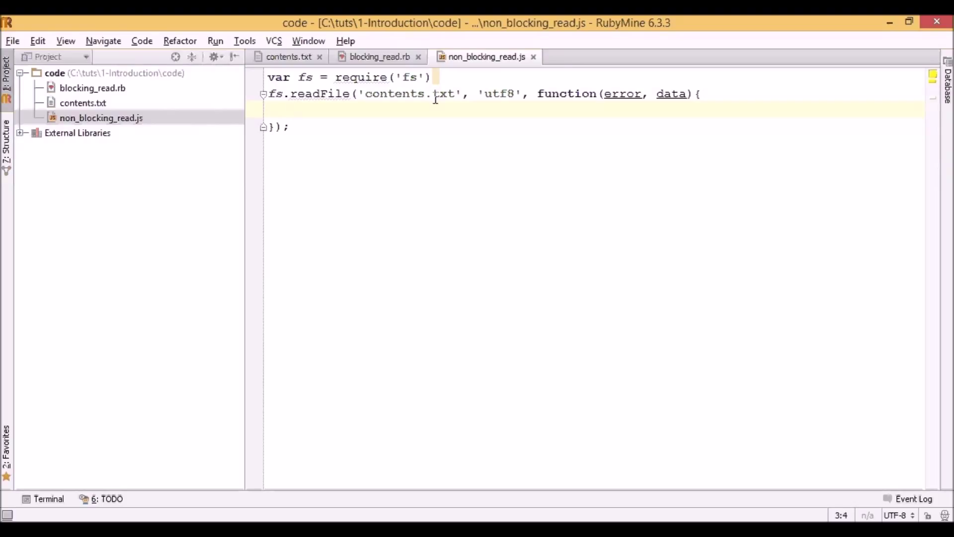
mouse_move(566, 106)
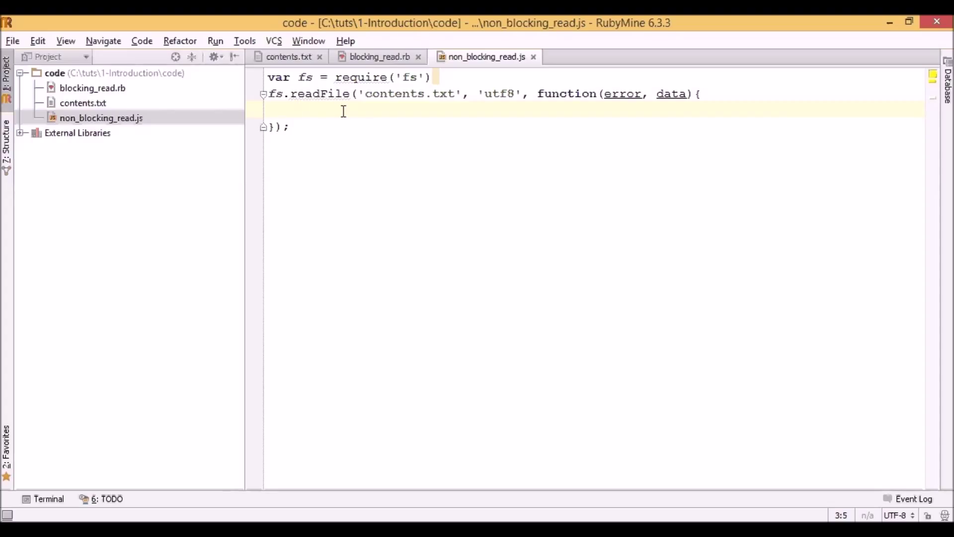
- Log the file data in the readFile callback and add a console.log('End of contents') line after the call
text(console.log)
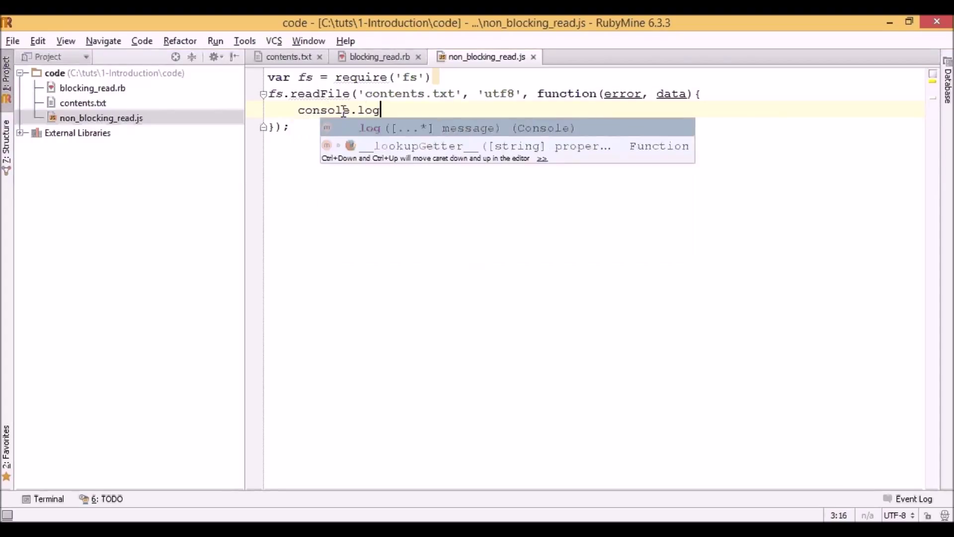
text((data);)
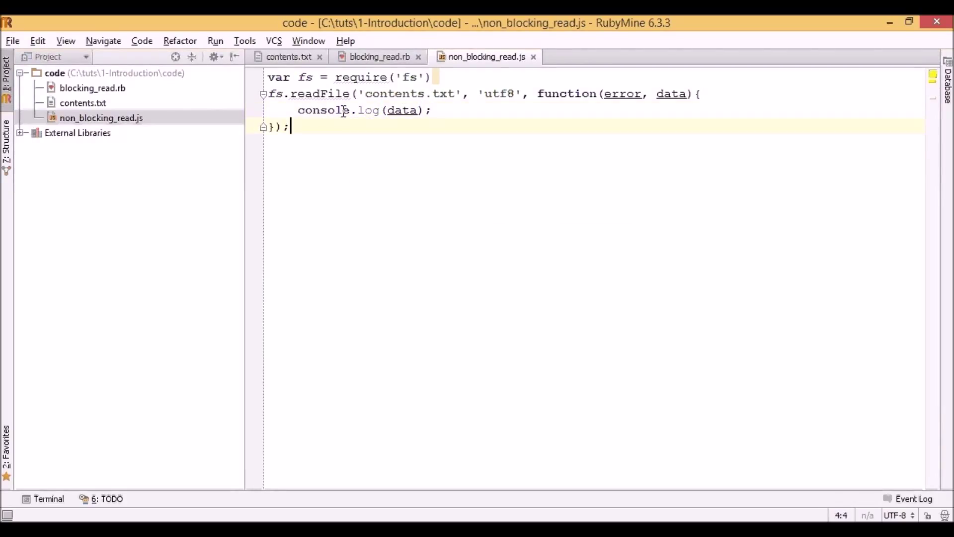
key(Return)
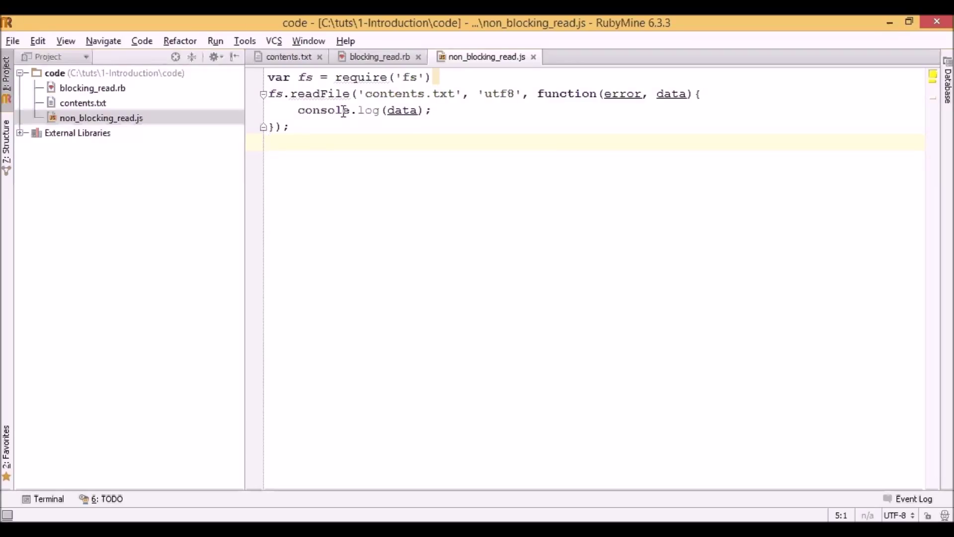
text(console.log(""))
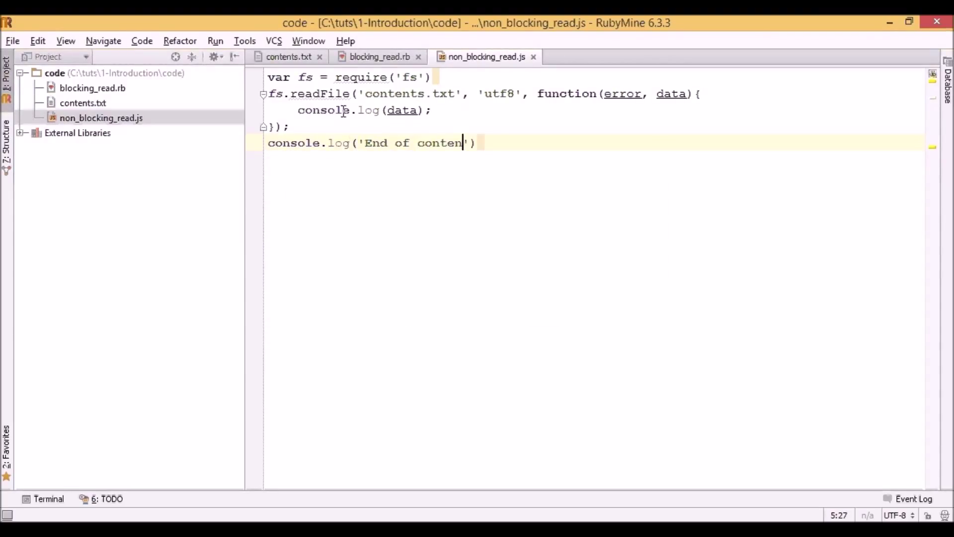
text(ts)
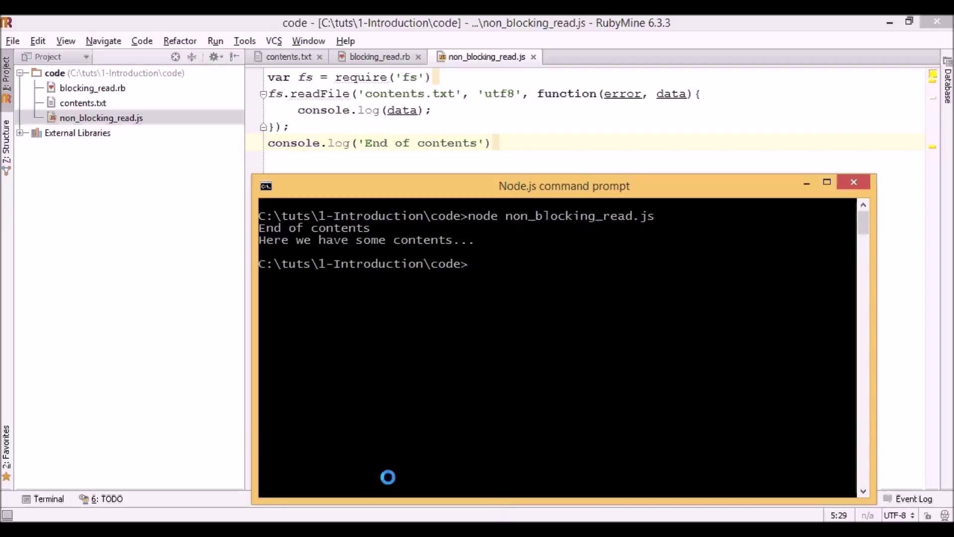
mouse_move(252, 335)
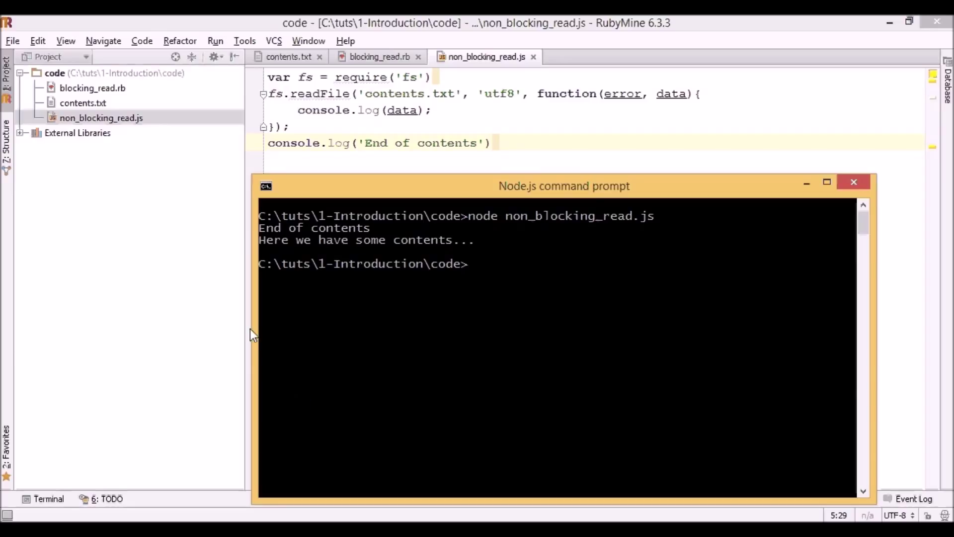
mouse_move(237, 245)
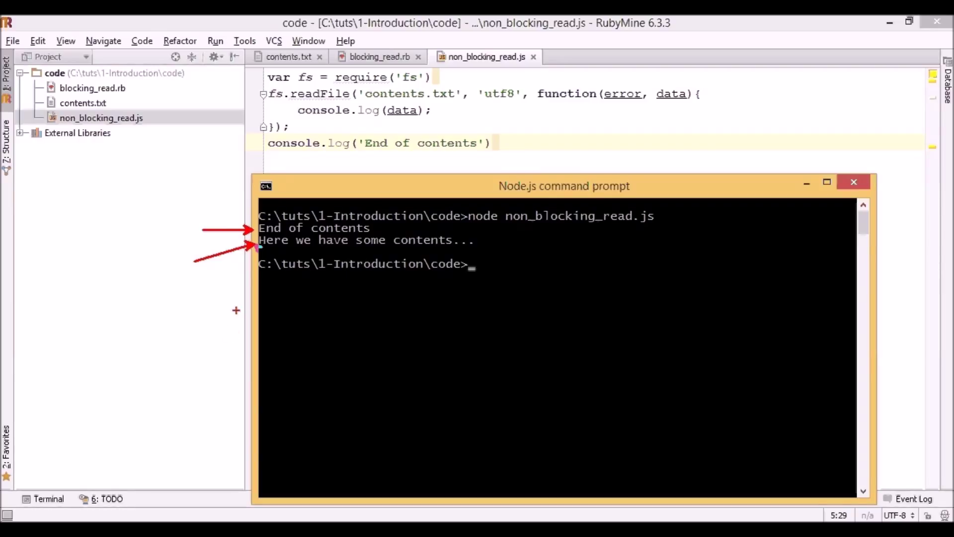
mouse_move(450, 122)
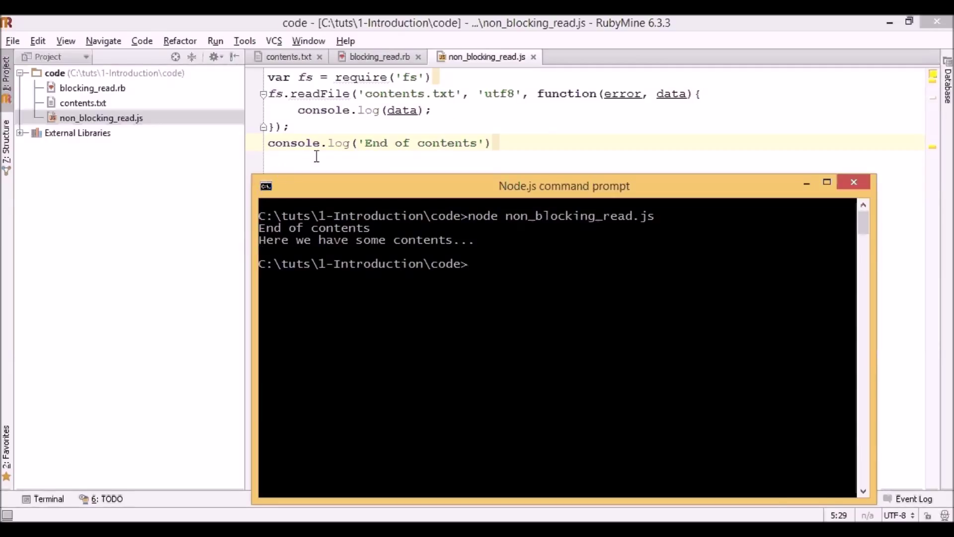
- Bring the RubyMine editor in front of the command prompt and place the cursor on the 'End of contents' line
click(853, 181)
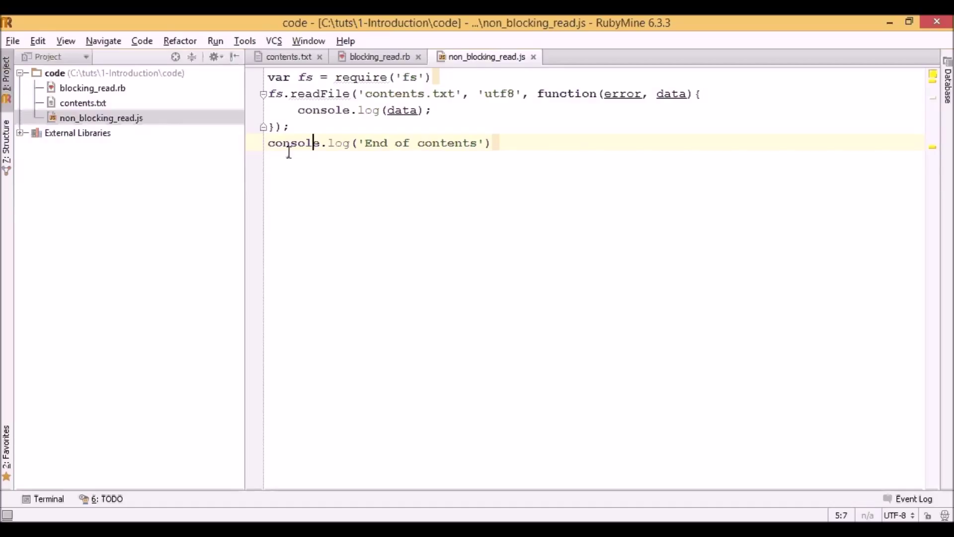
mouse_move(282, 100)
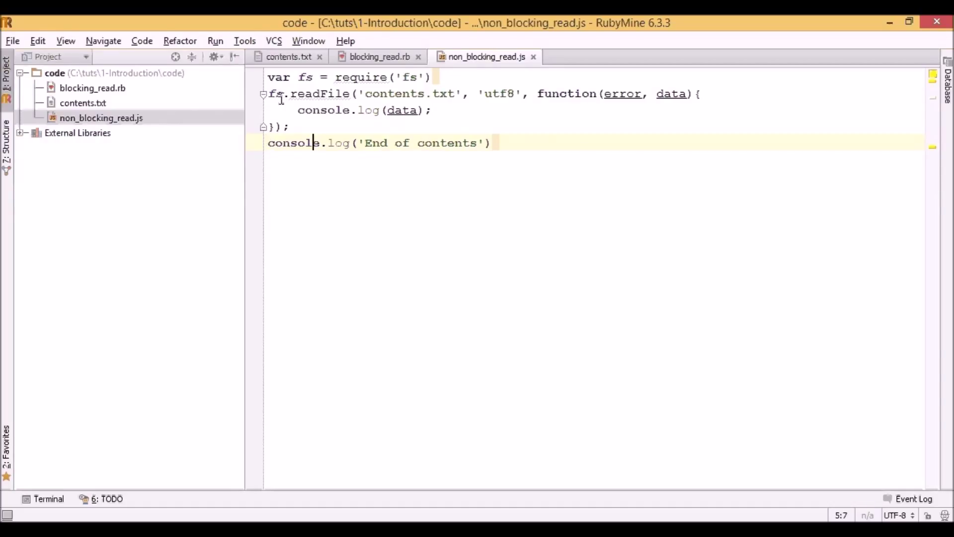
mouse_move(372, 95)
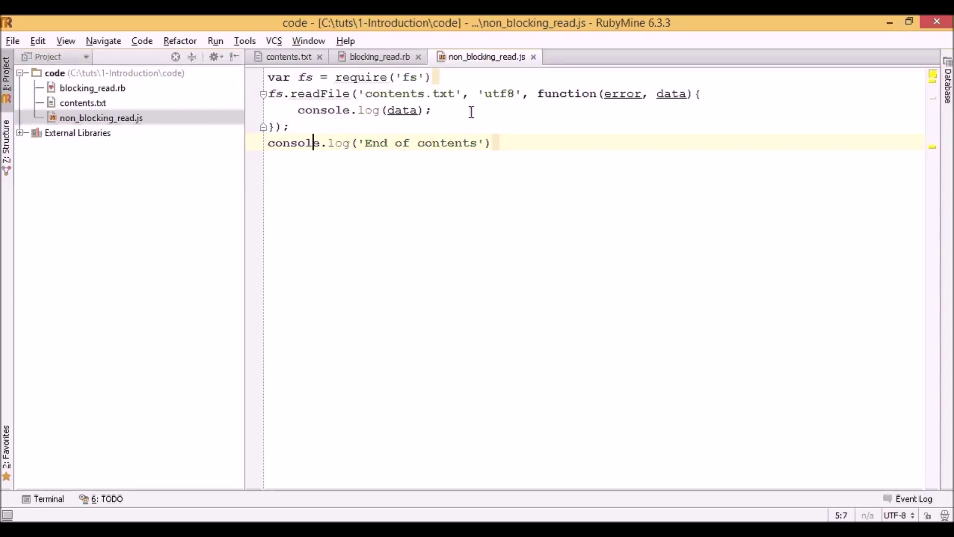
mouse_move(182, 144)
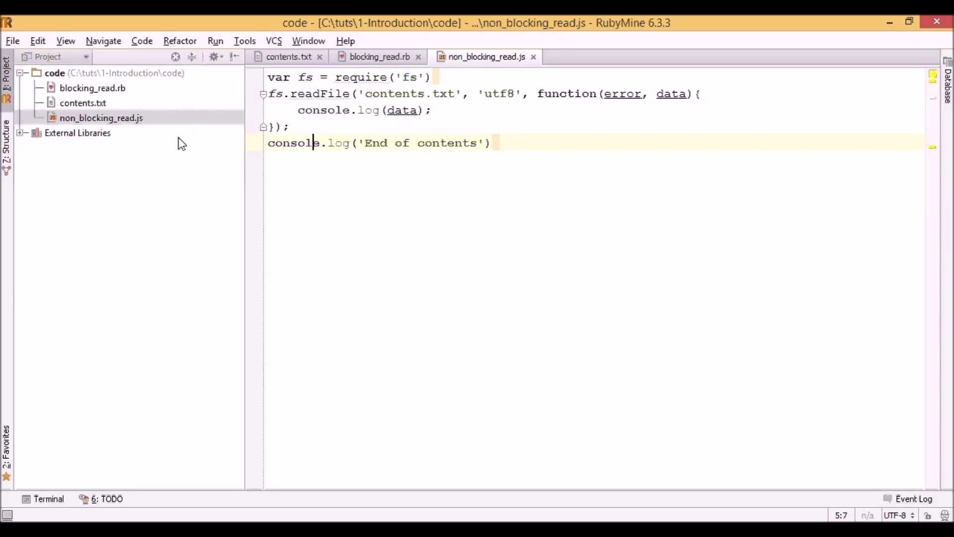
mouse_move(253, 155)
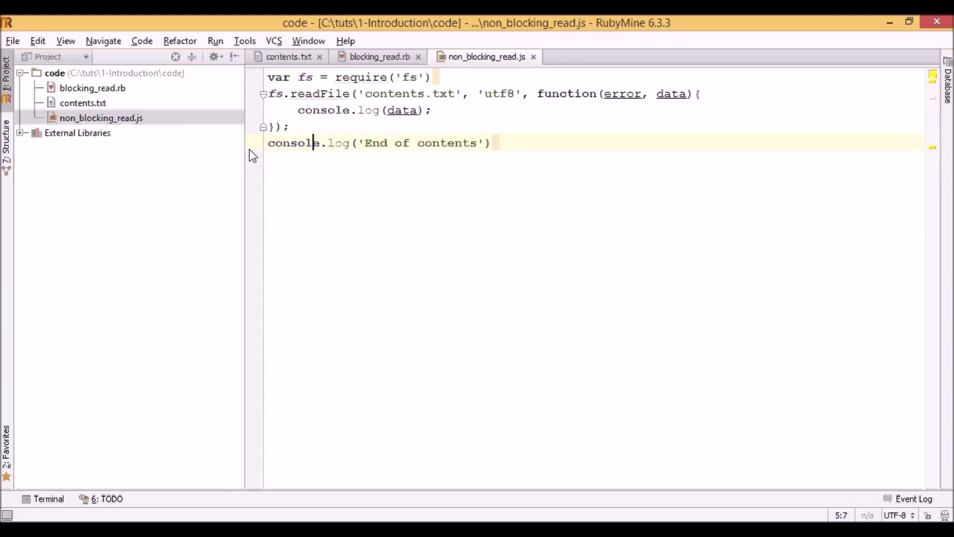
mouse_move(250, 151)
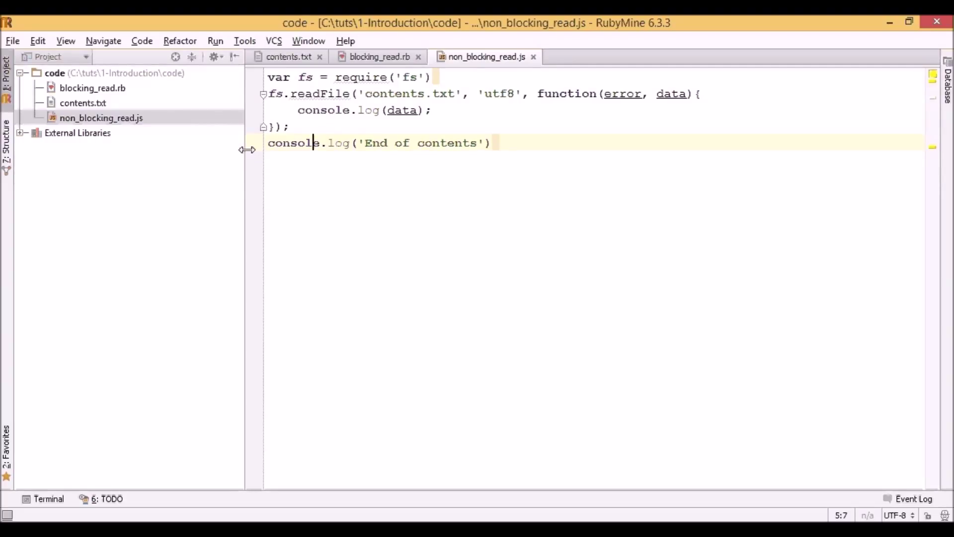
mouse_move(252, 154)
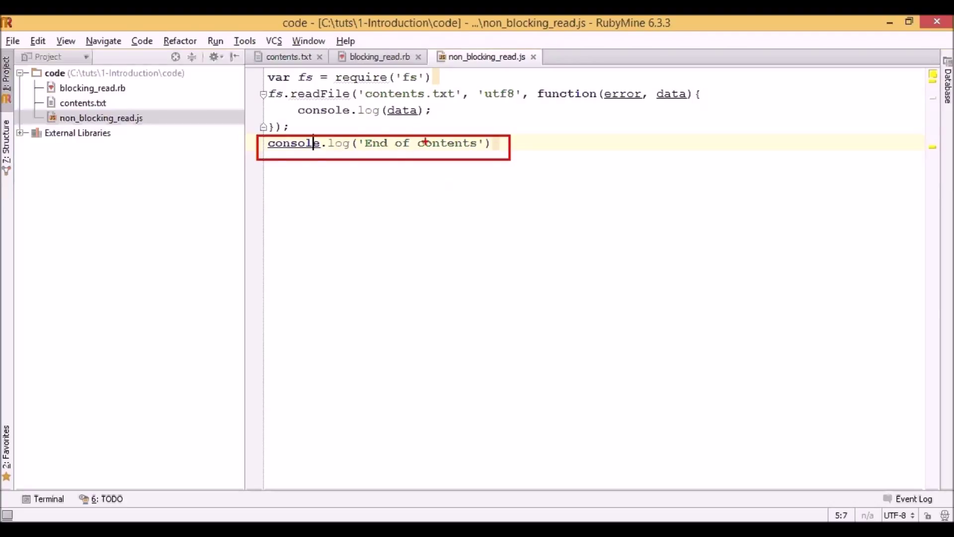
mouse_move(342, 99)
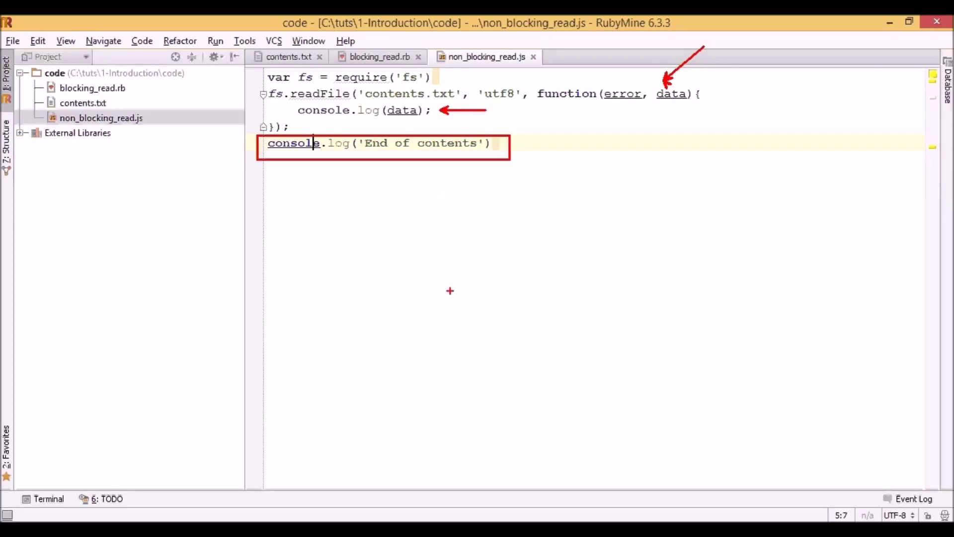
mouse_move(474, 442)
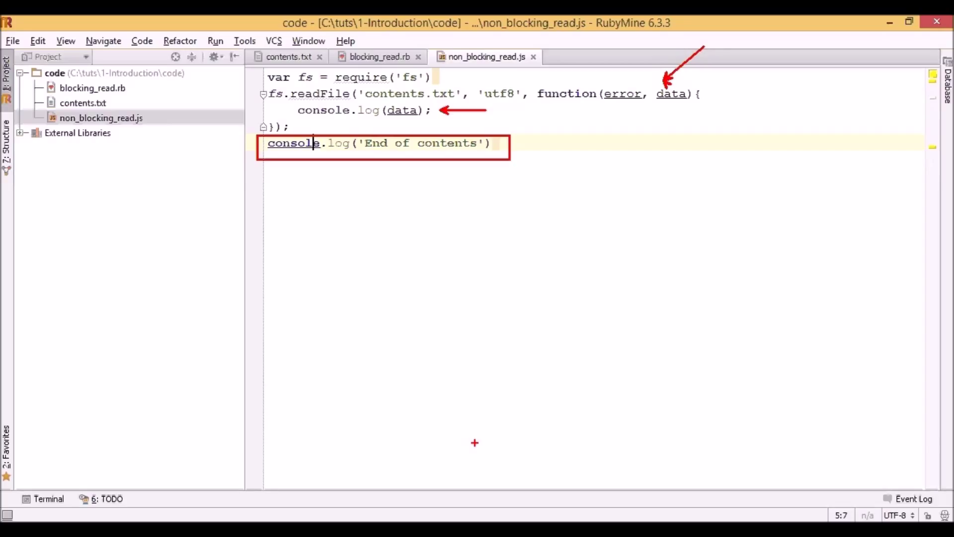
click(492, 143)
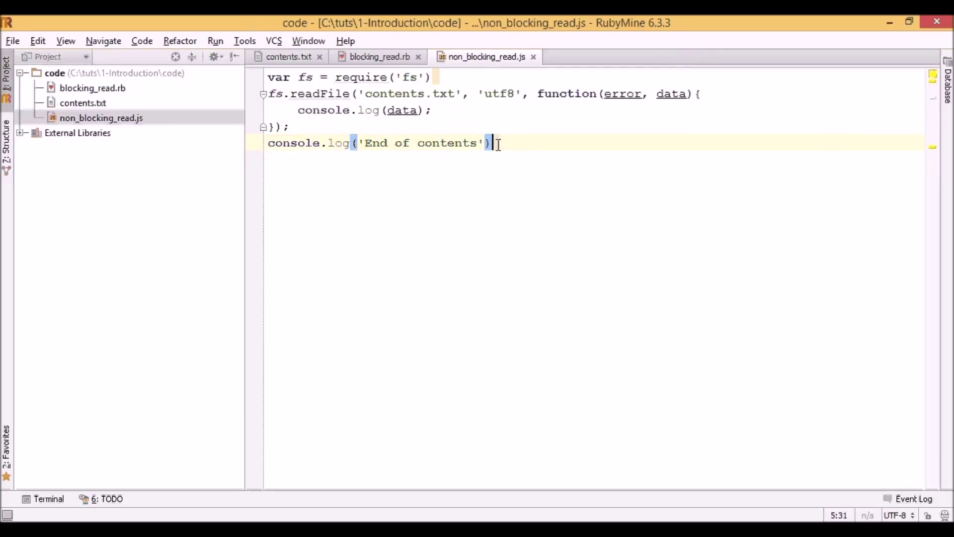
key(Ctrl+Y)
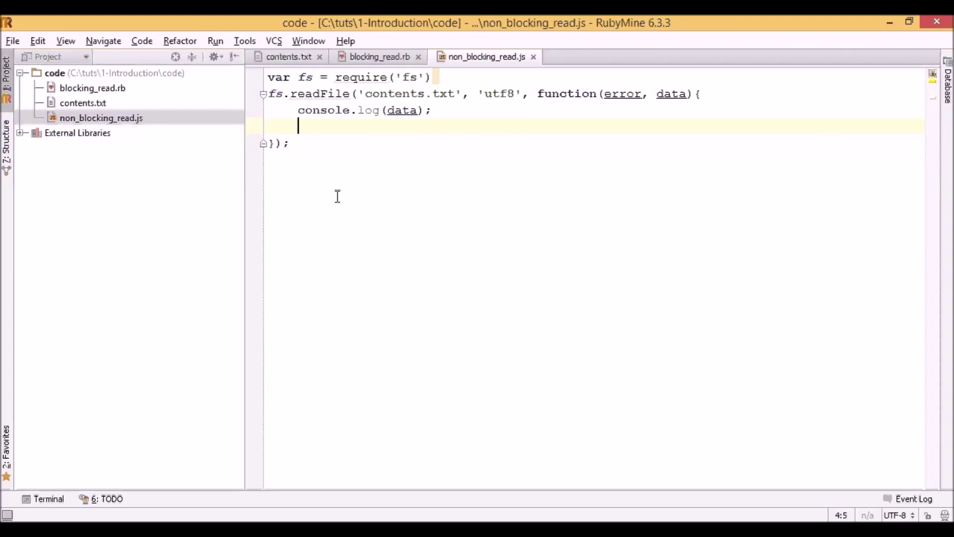
text(console.log('End of contents'))
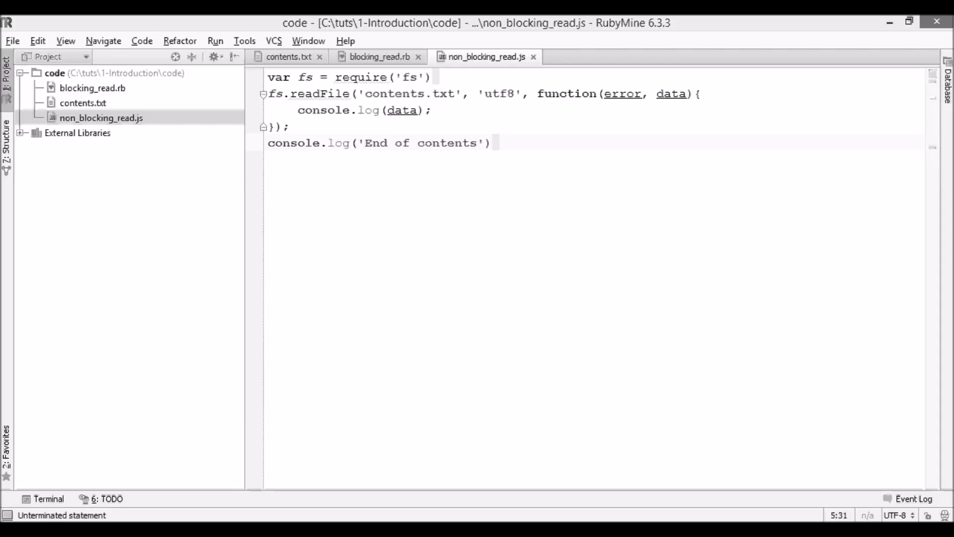
click(378, 142)
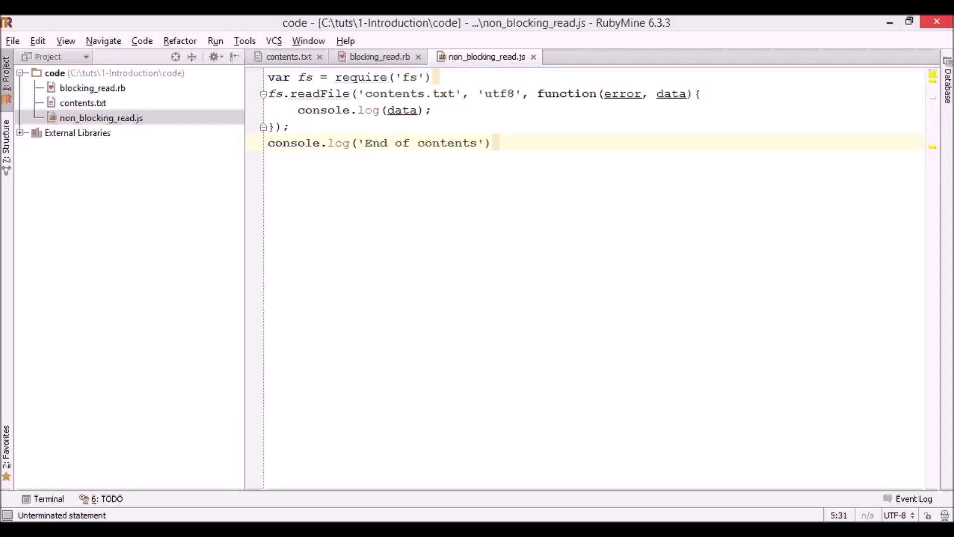